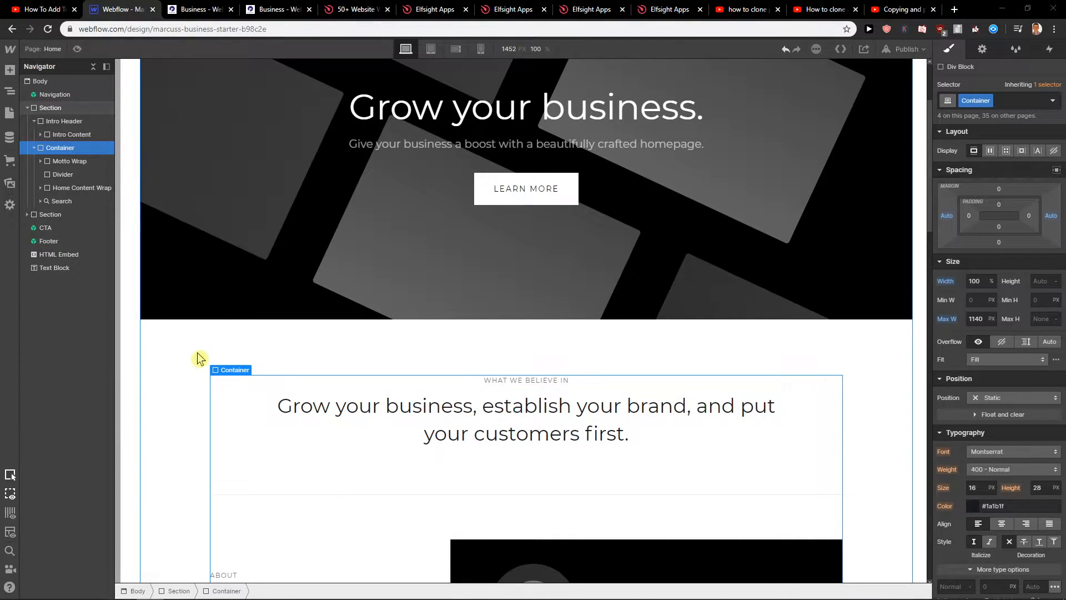
mouse_move(199, 350)
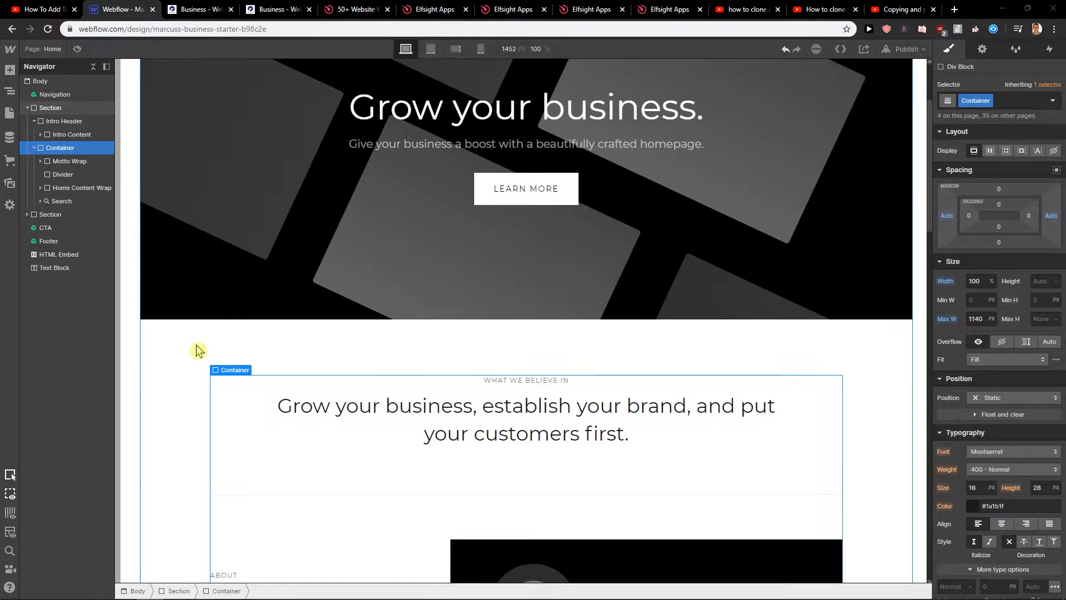
Show the Add panel of elements on the business starter homepage
click(10, 69)
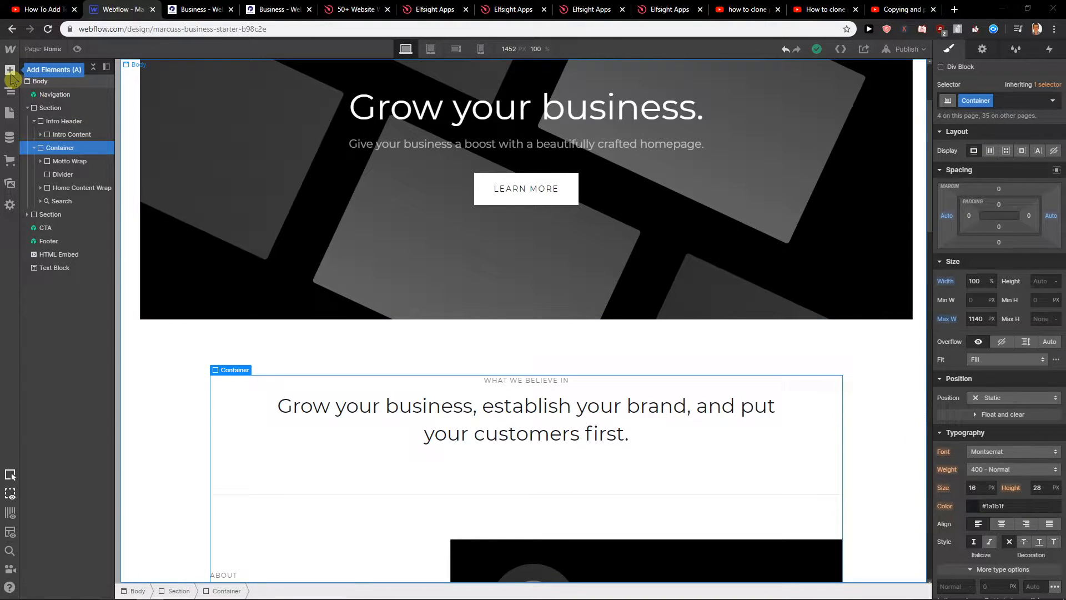
click(10, 71)
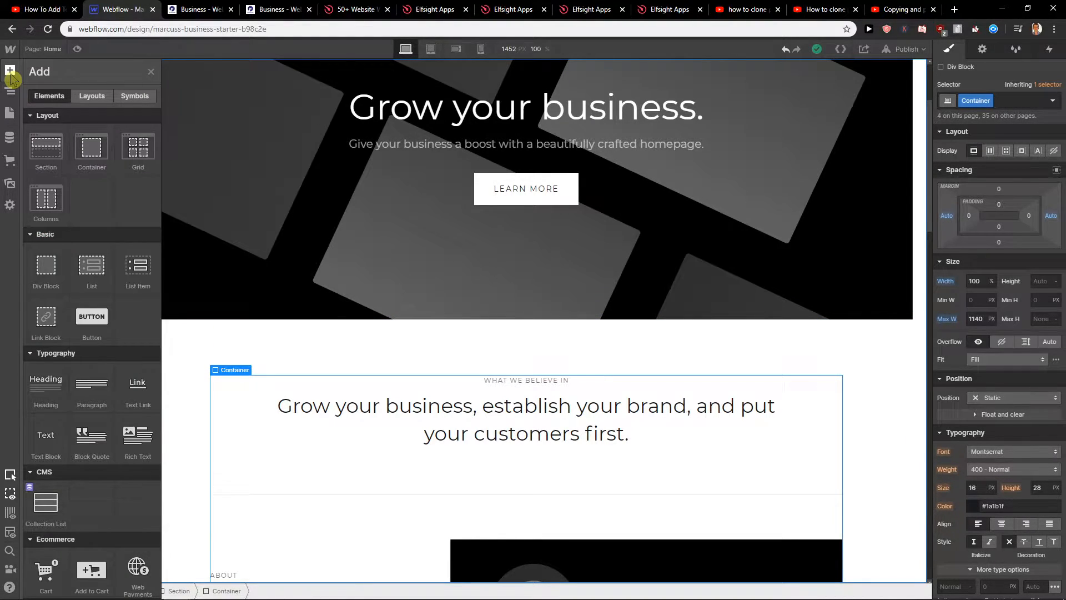
Place a new Button just below the hero and check it at phone width before returning to desktop
click(10, 89)
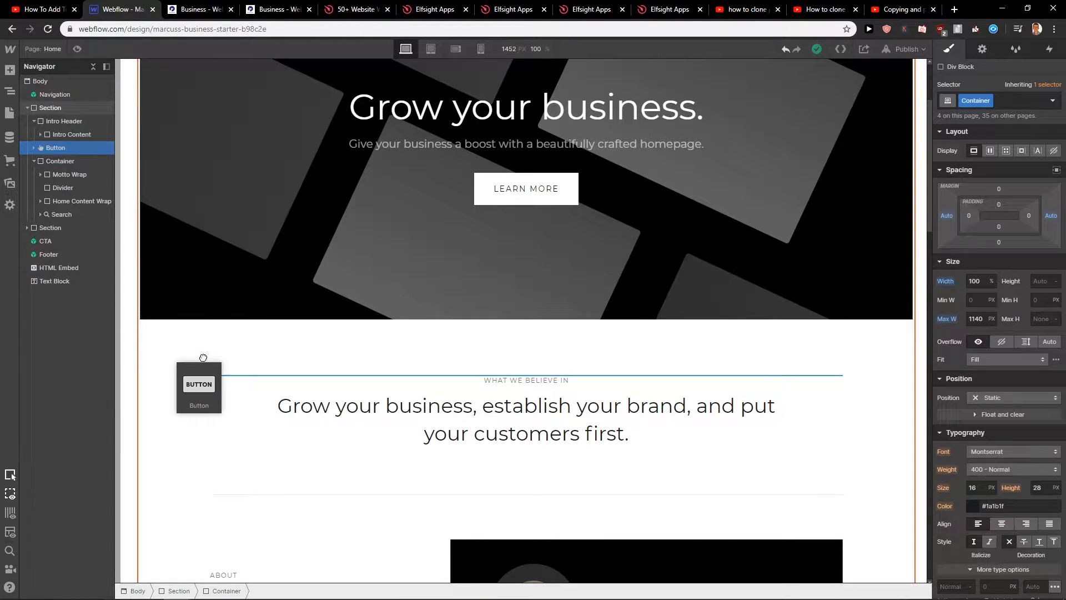
click(198, 385)
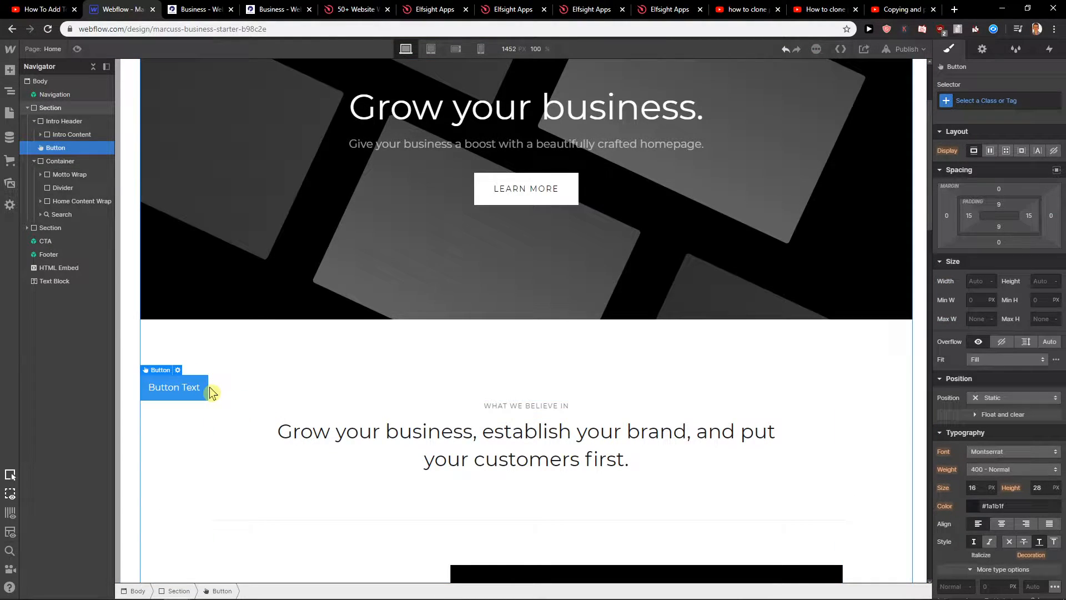
mouse_move(252, 374)
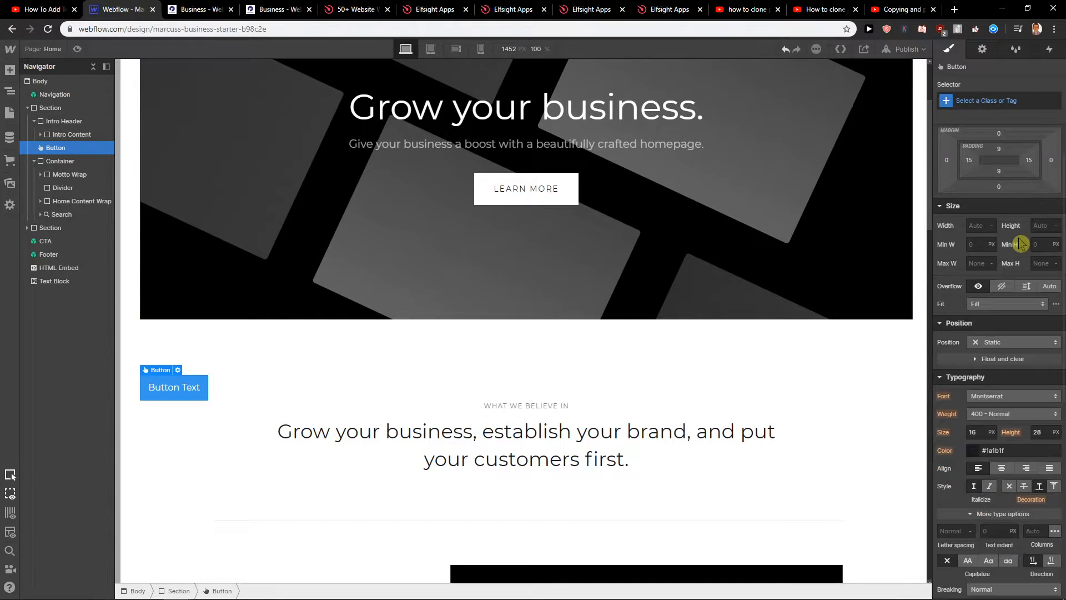
scroll(down, 3)
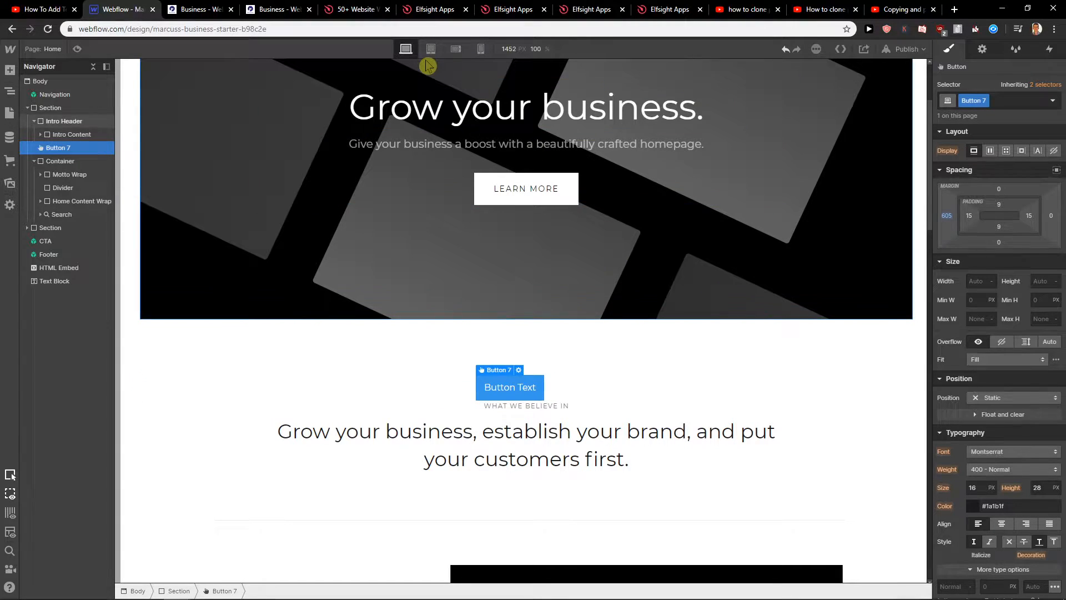
click(481, 48)
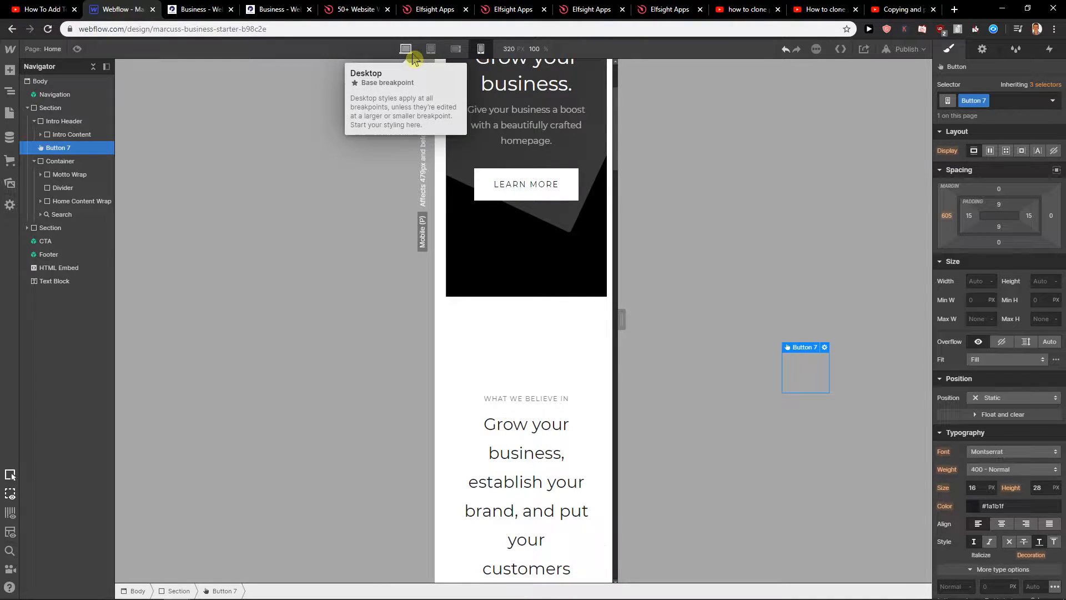
click(406, 48)
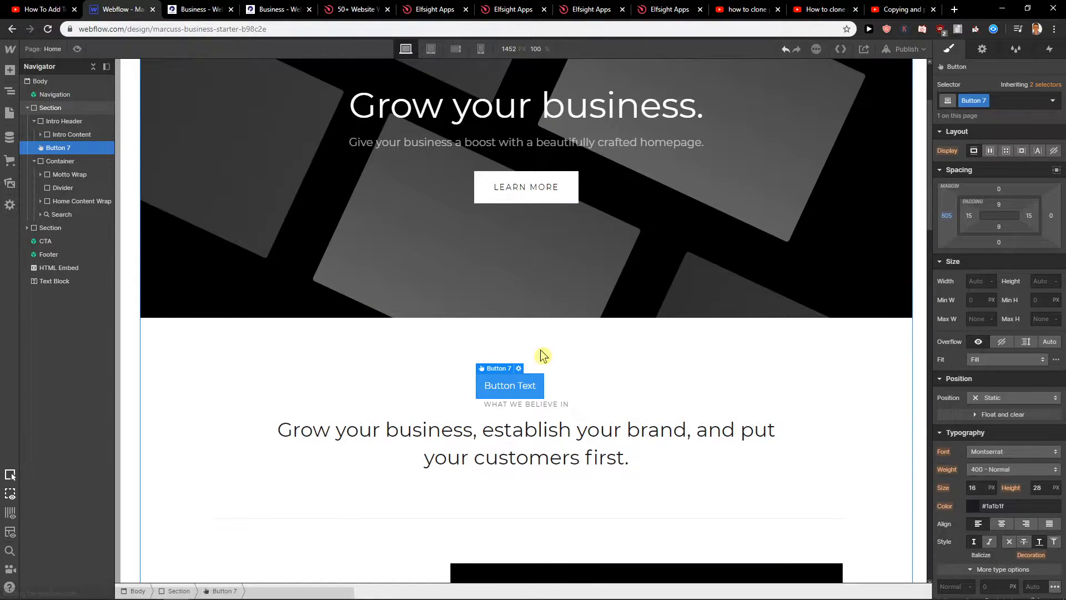
Add a Container with a Button inside it and give the container a flex layout justified center
click(10, 71)
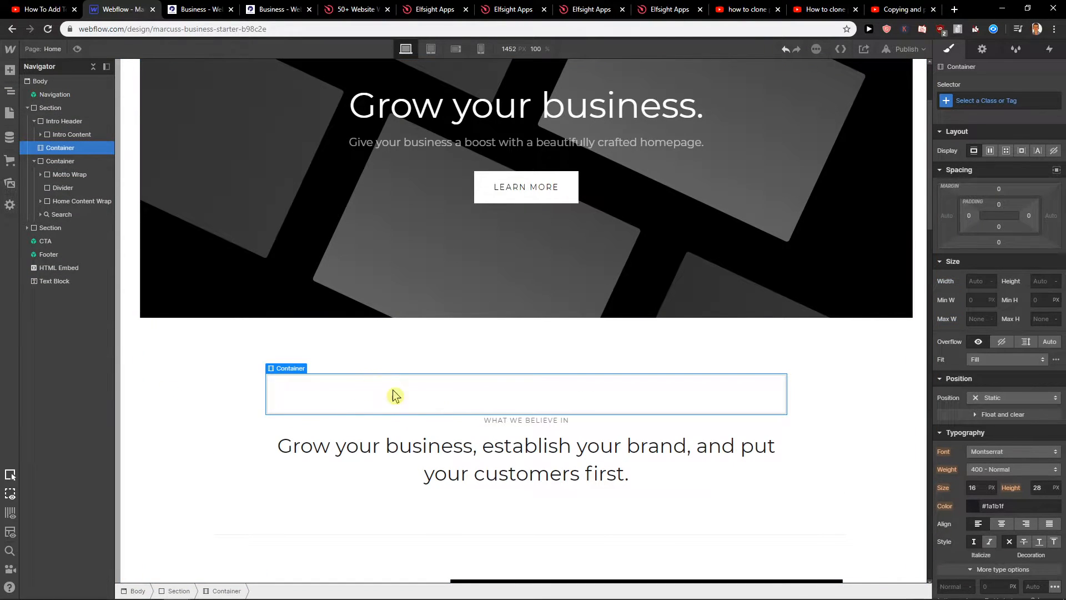
click(10, 69)
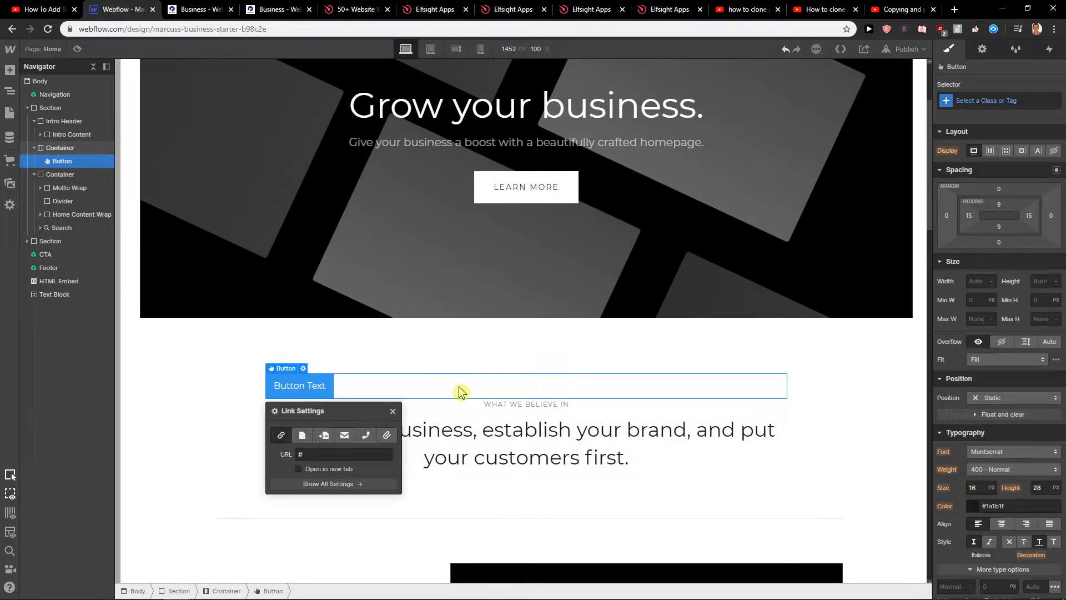
click(60, 147)
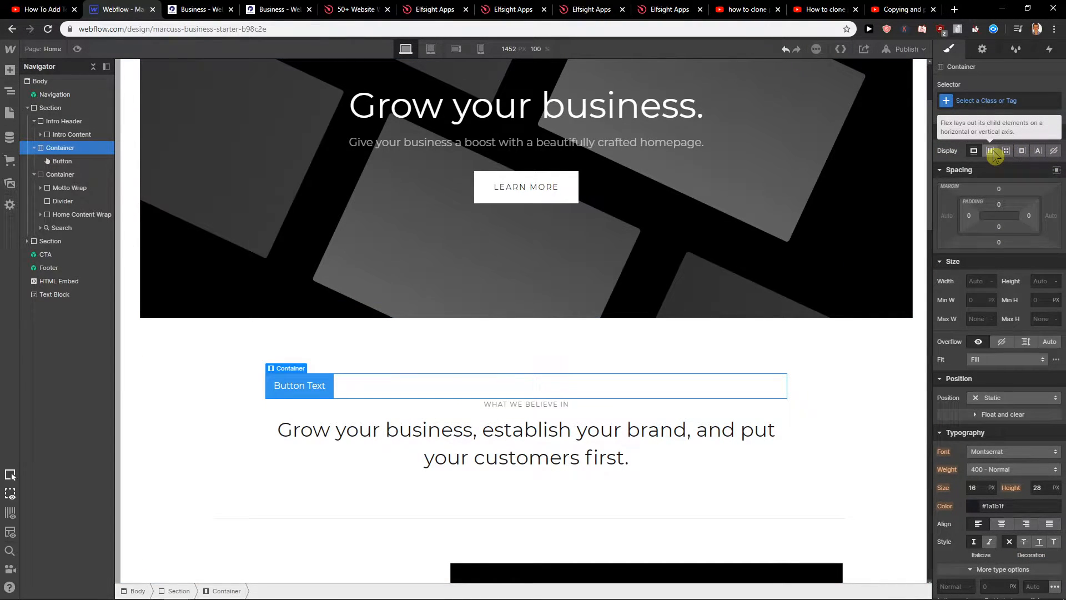
click(989, 150)
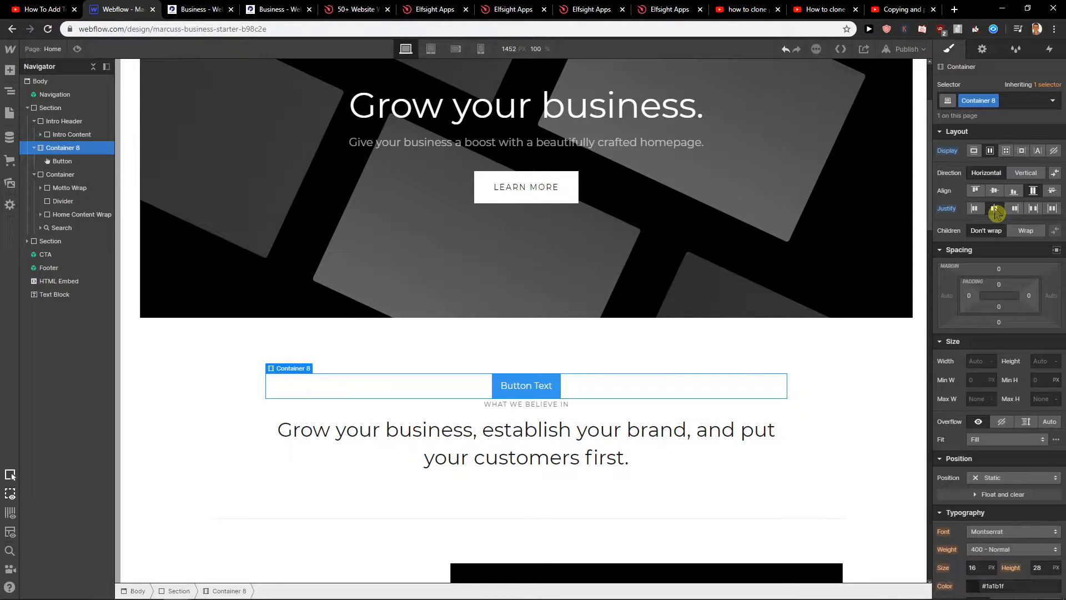
Check the centered button at tablet and phone widths, then return to the desktop layout
click(430, 47)
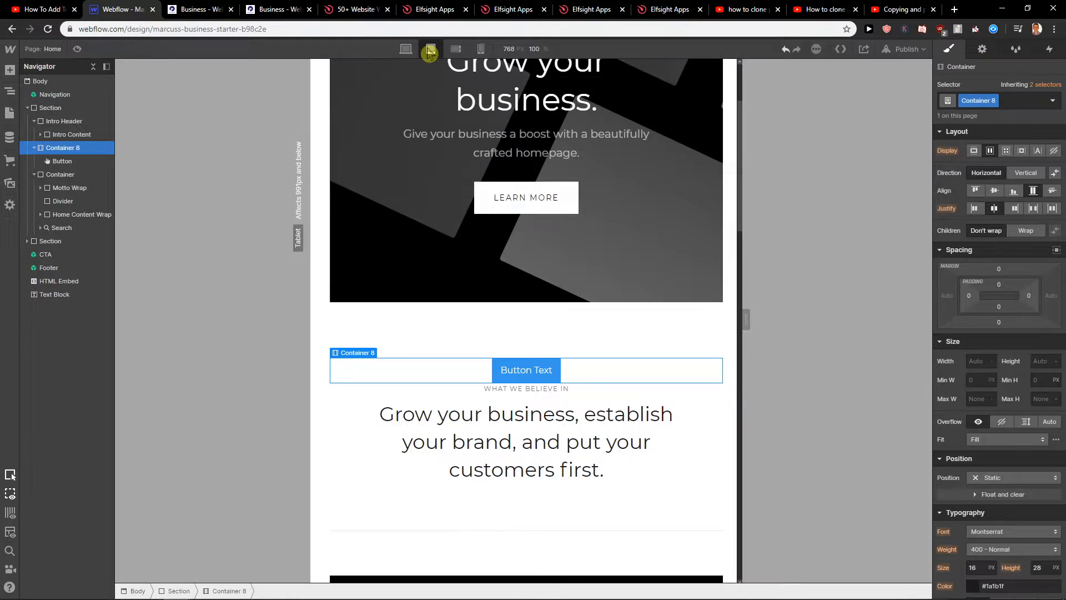
click(480, 49)
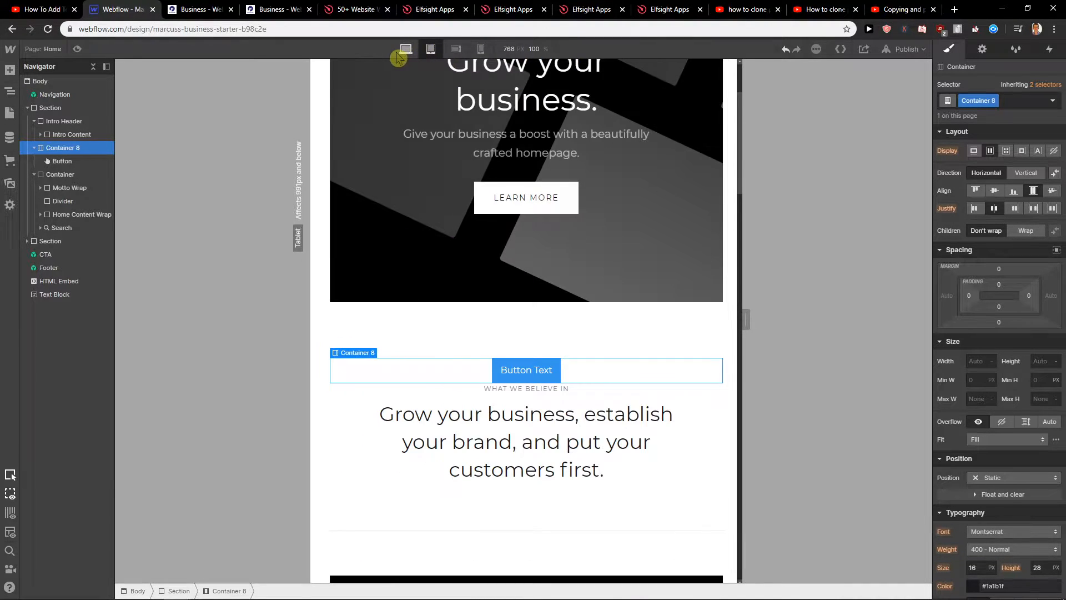
click(405, 48)
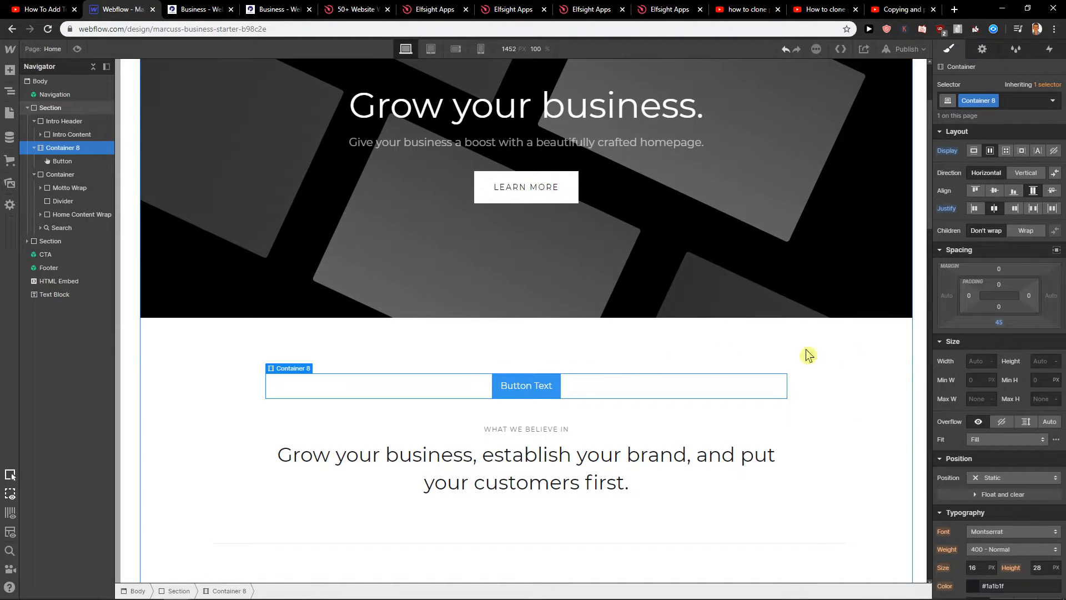
Give the button inside the container a border radius of about 11 px
click(526, 386)
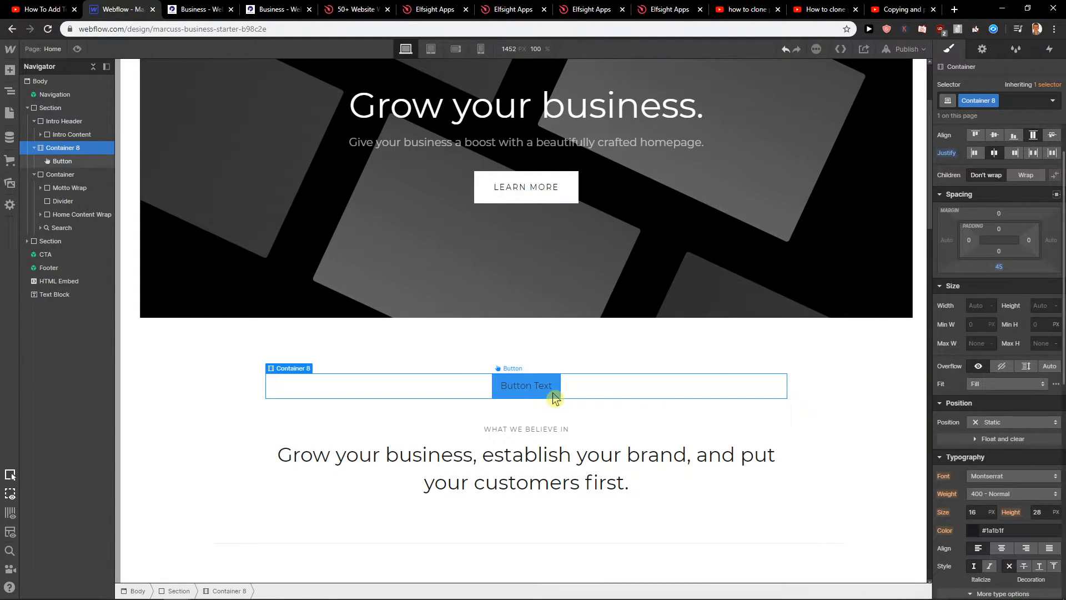
click(526, 385)
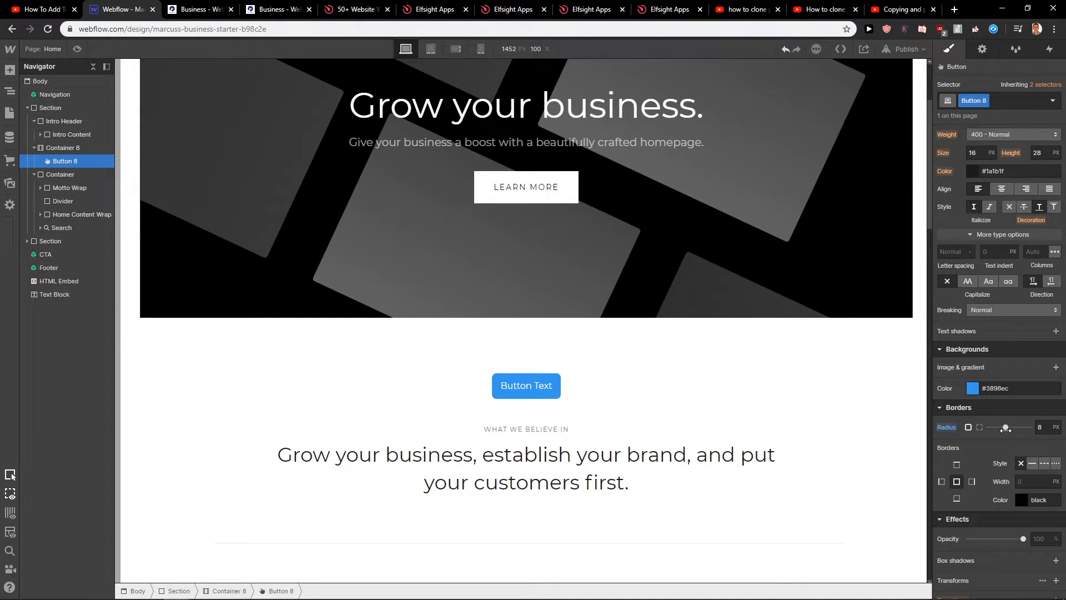
drag(1005, 427, 1012, 428)
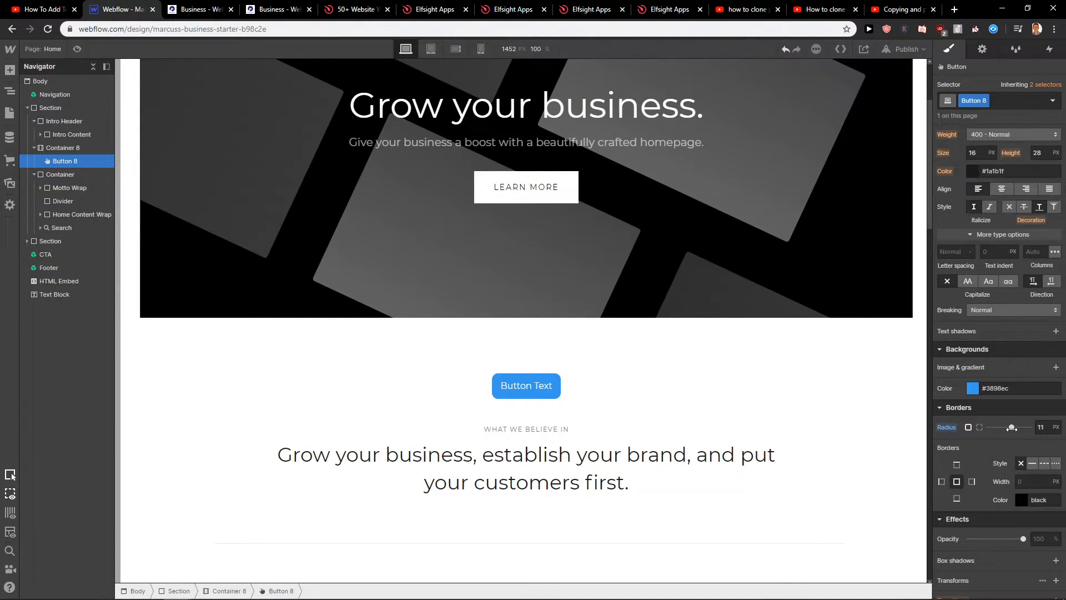
drag(1011, 426, 1008, 427)
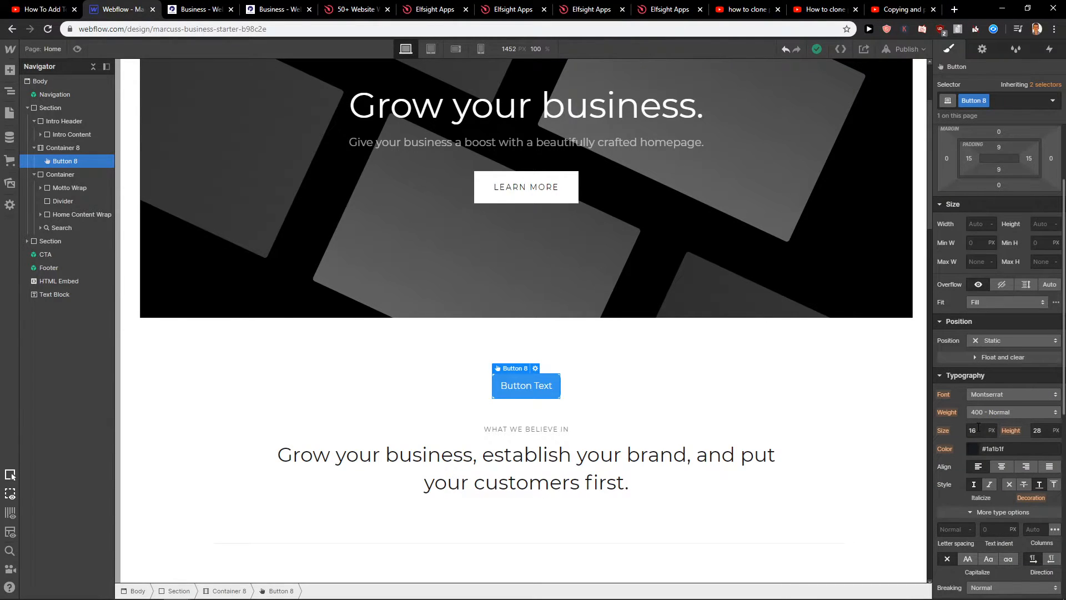
Increase the button's padding to about 12 px vertically and 18 px horizontally
click(973, 430)
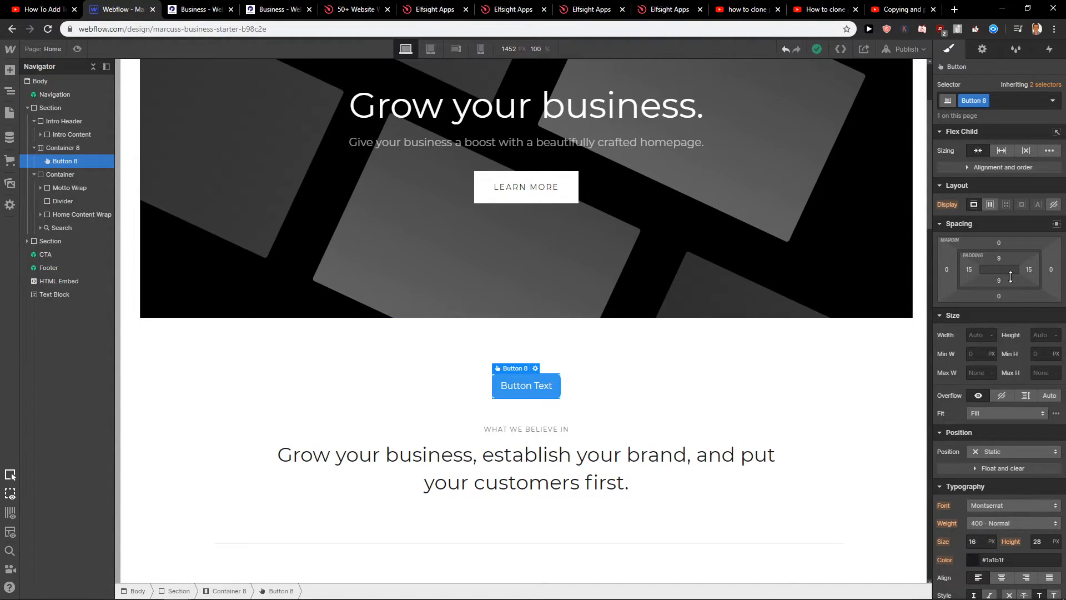
drag(999, 268, 998, 260)
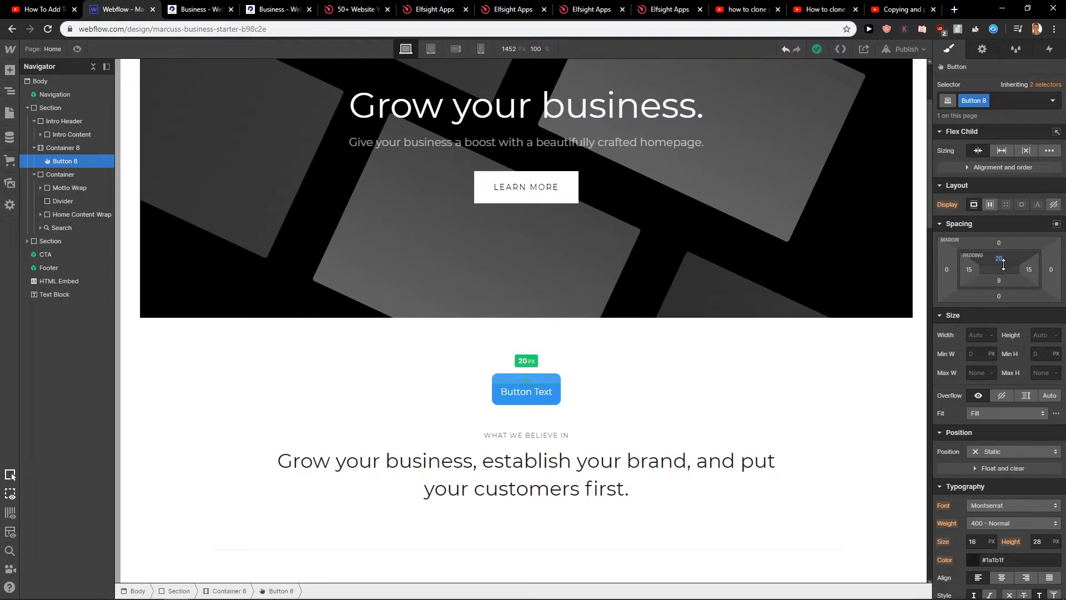
drag(998, 268, 999, 271)
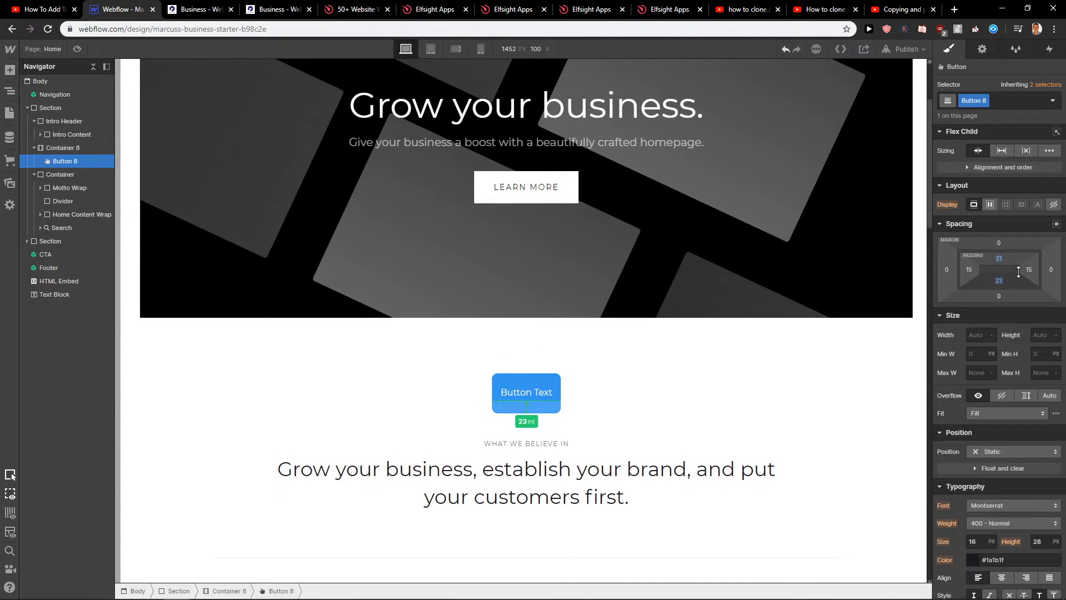
drag(999, 272, 998, 280)
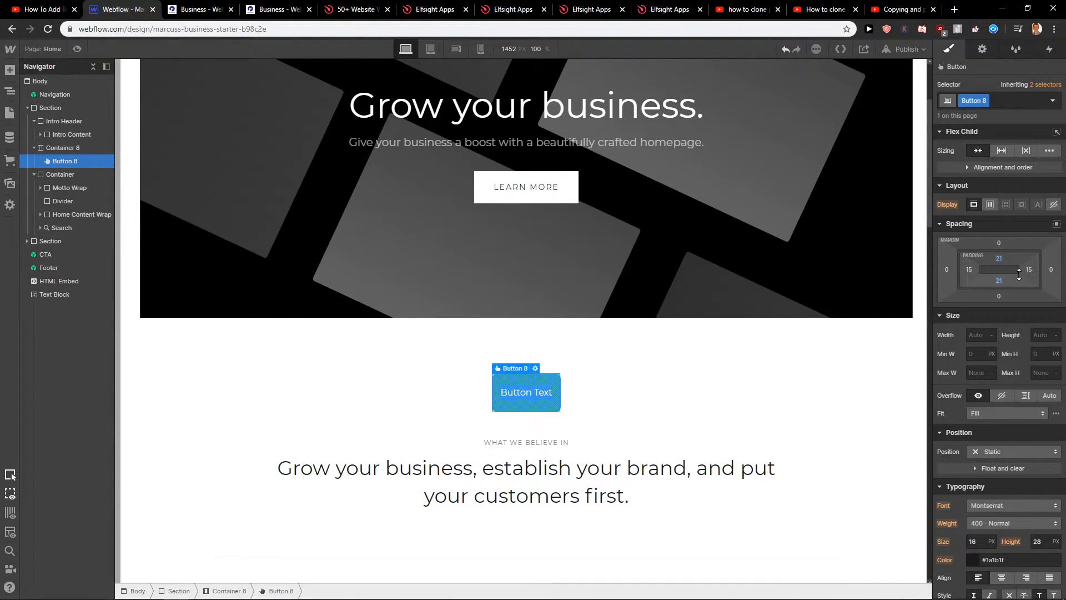
drag(1028, 269, 1027, 269)
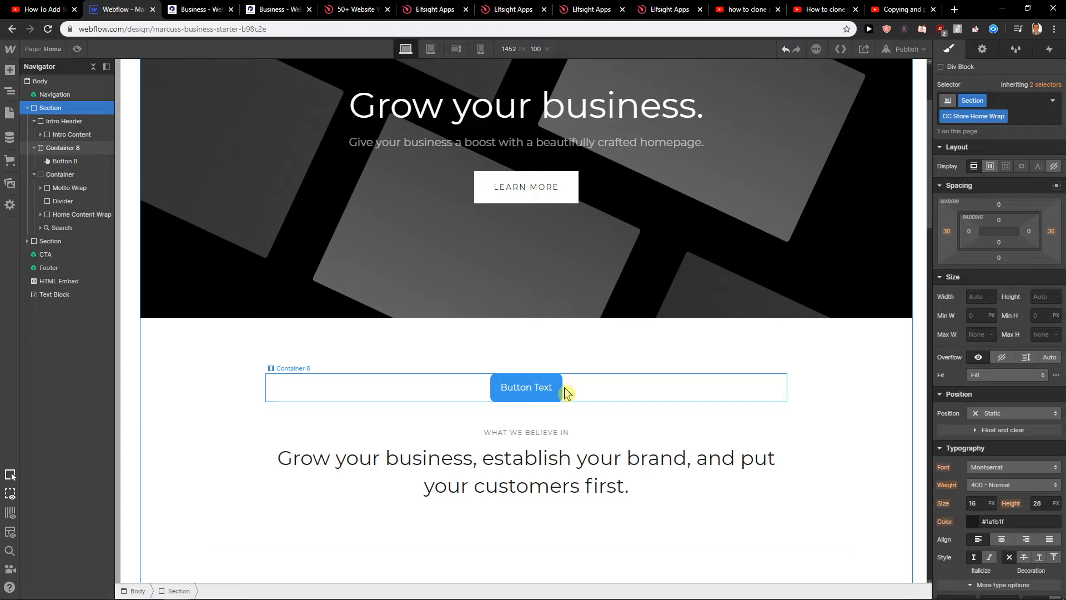
click(526, 387)
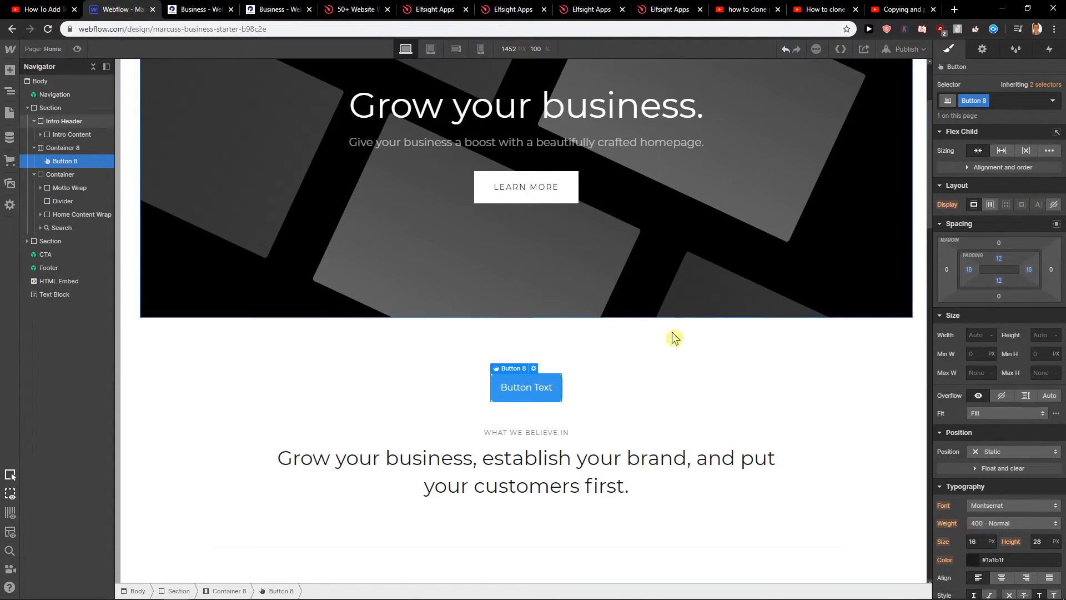
Replace the default Button Text label with the custom YOLO42069BLAZEIT text
double_click(525, 387)
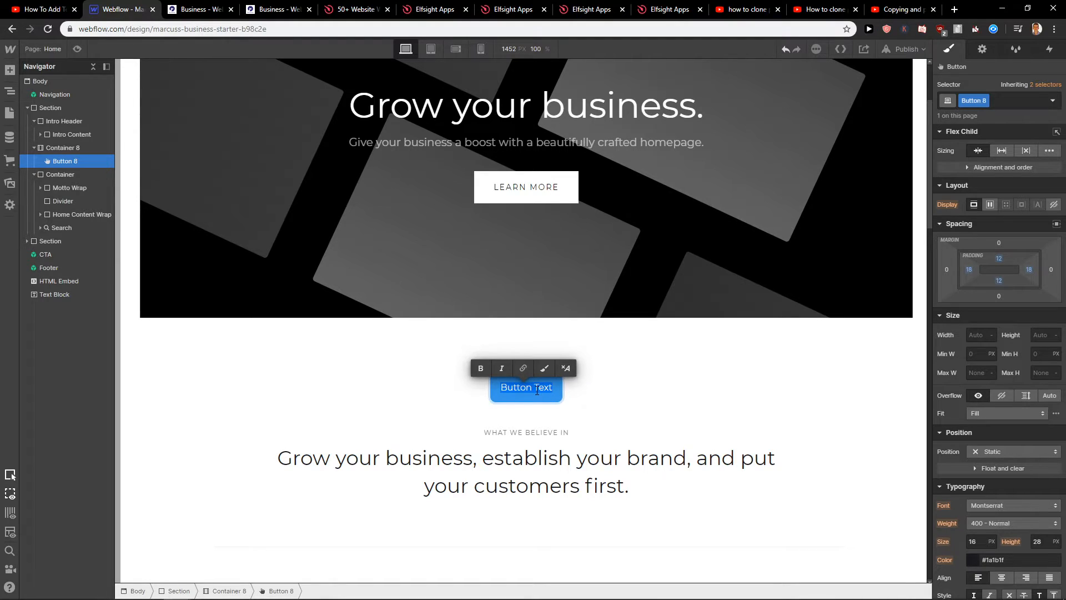
text(YOLO42069)
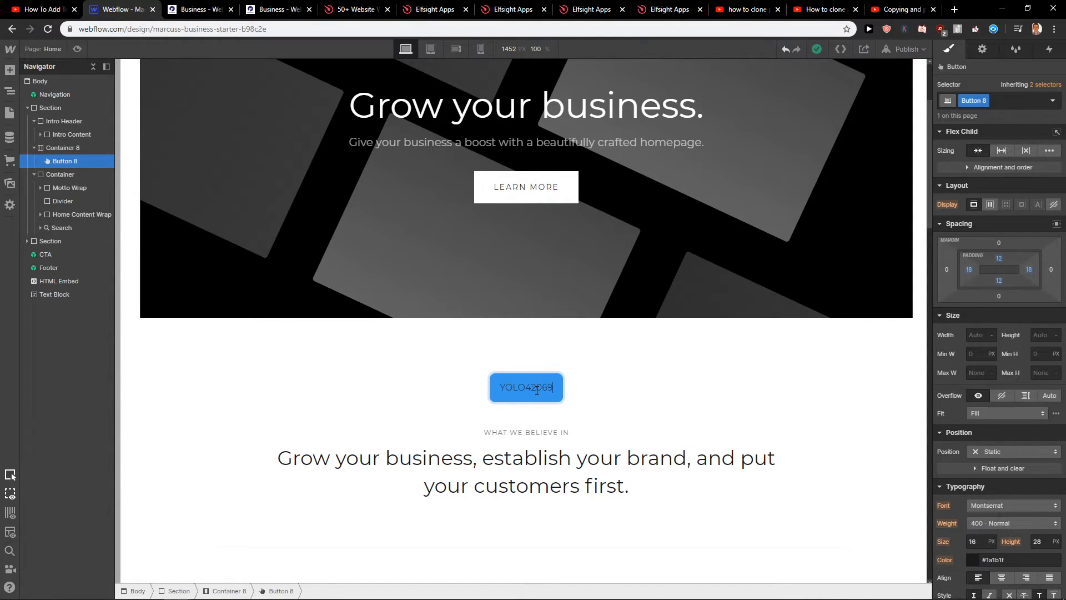
text(WALLSTREETBE)
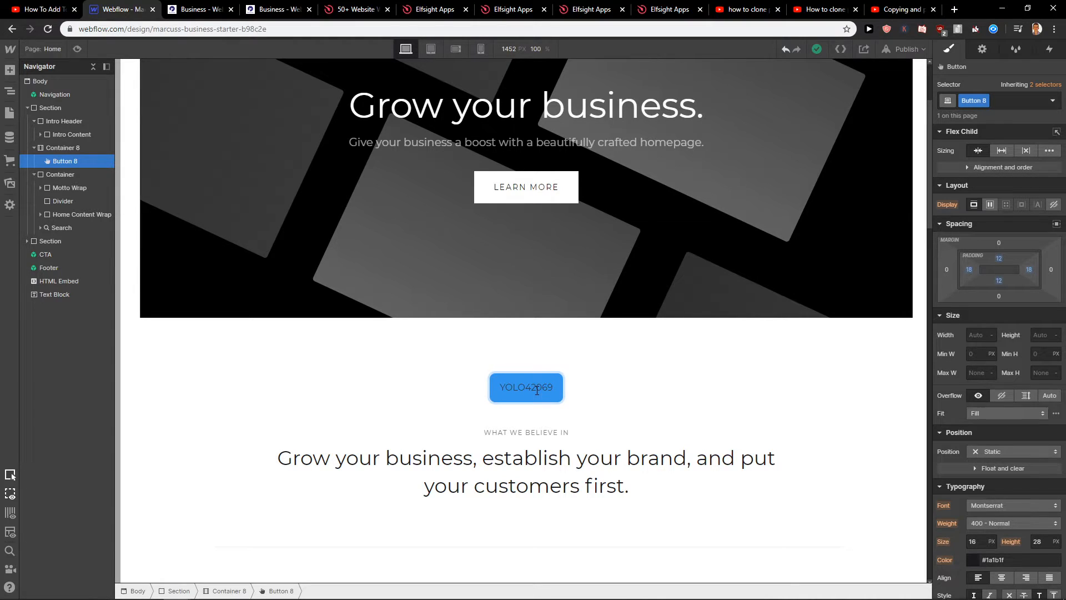
text(BLAZEIT)
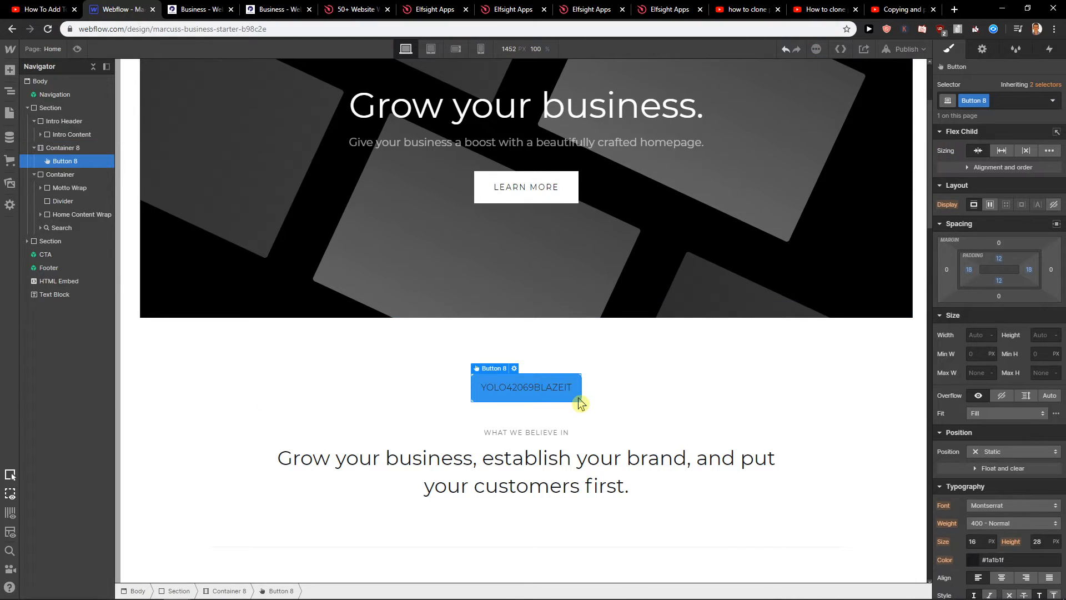
mouse_move(982, 48)
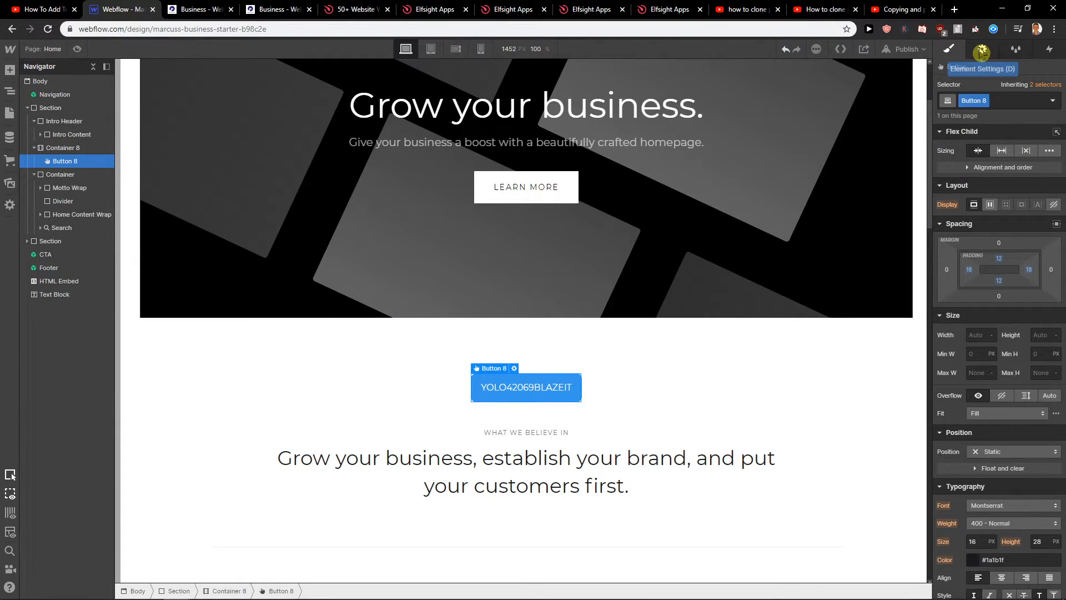
Link the button to the attached sample.pdf, set to open in a new tab
click(980, 49)
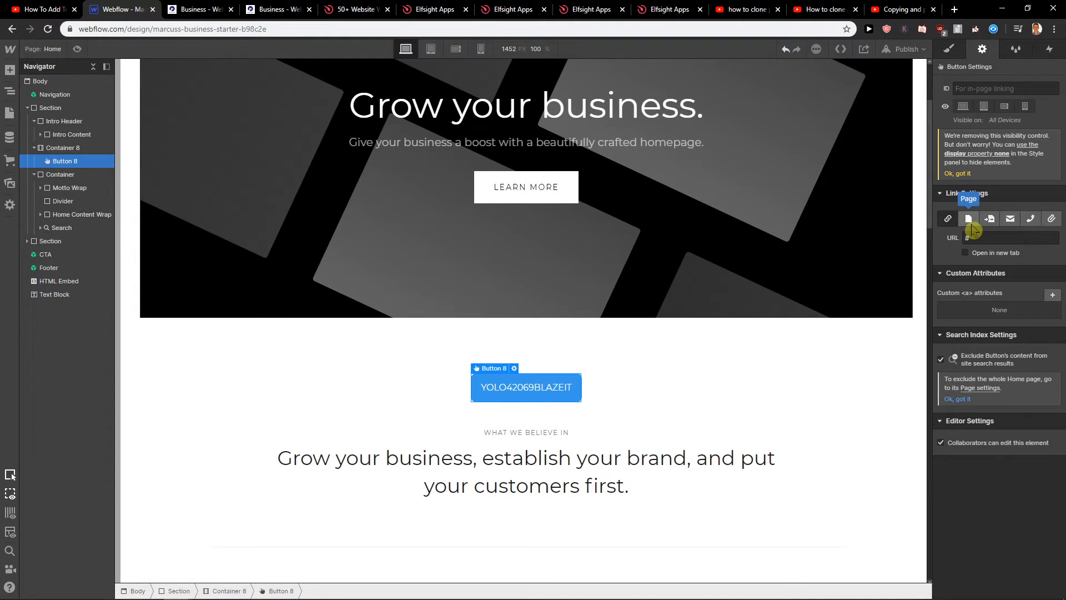
click(969, 218)
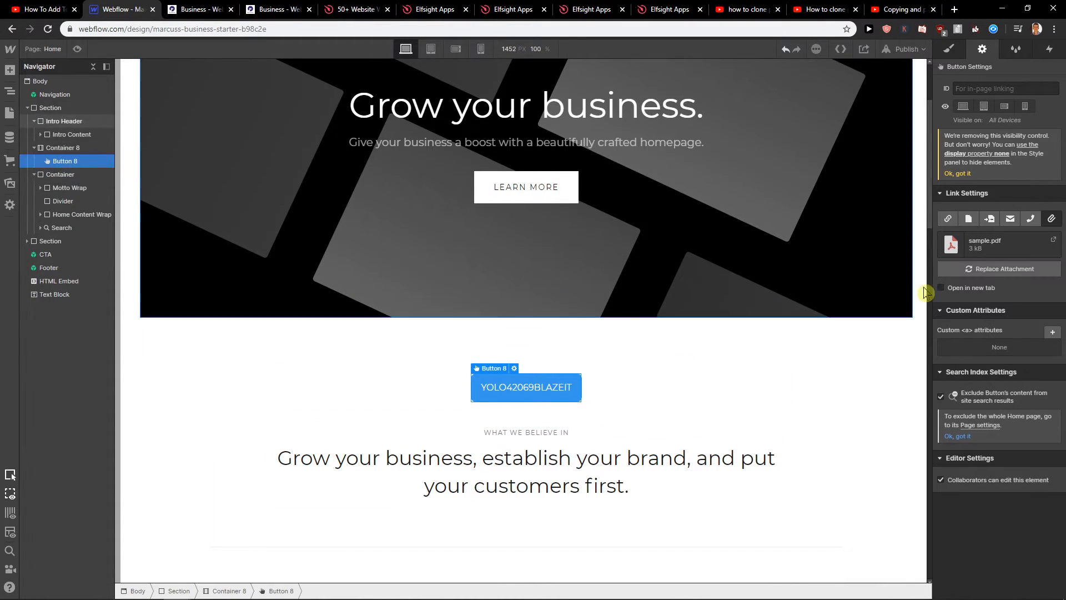
click(941, 287)
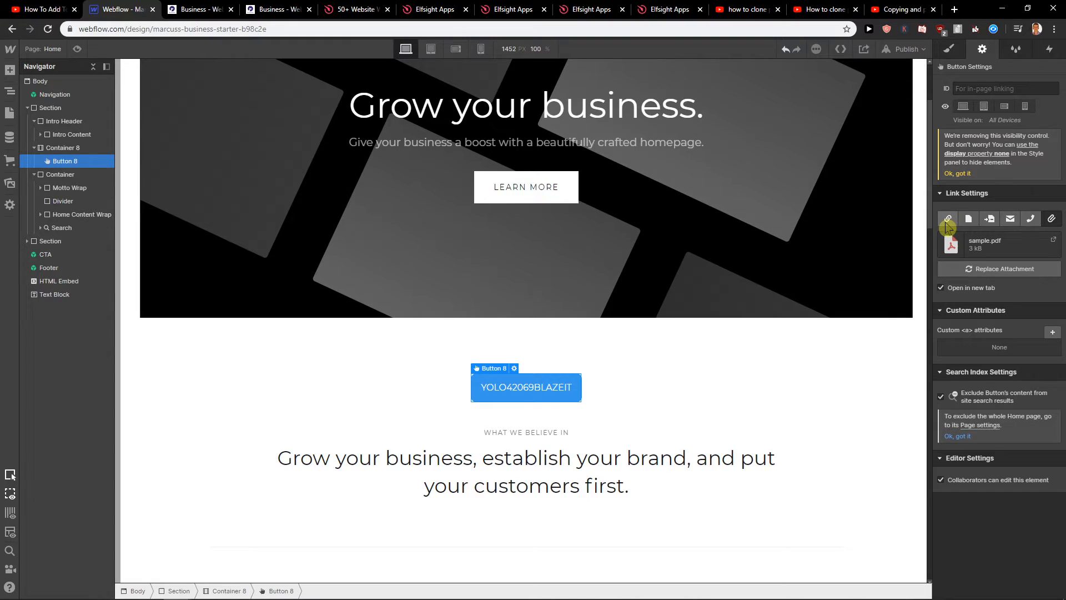
click(947, 48)
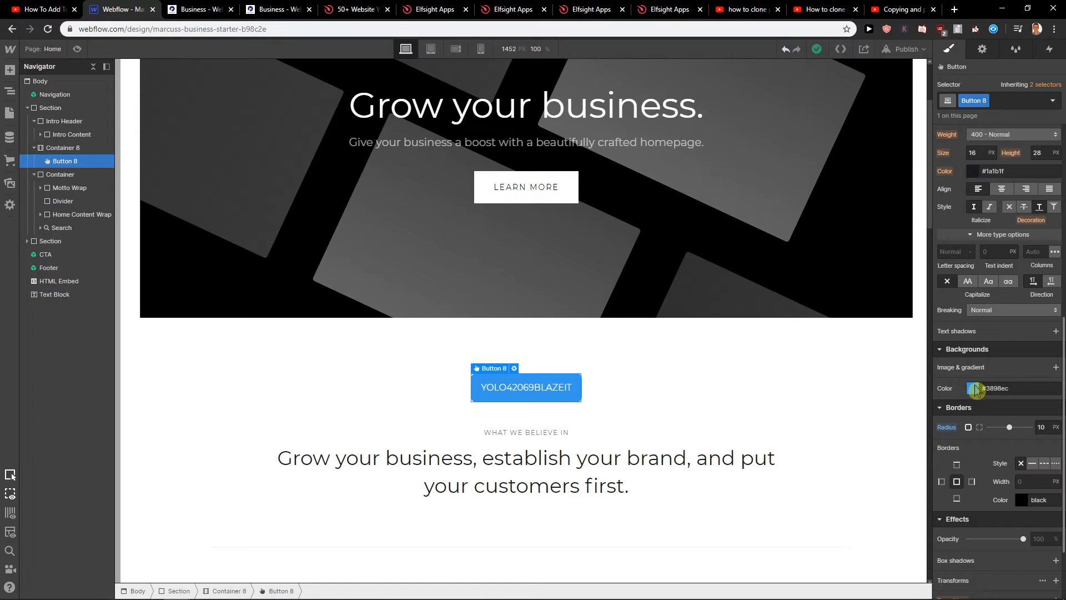
Shift the button's background colour to a brighter, more saturated blue
click(971, 389)
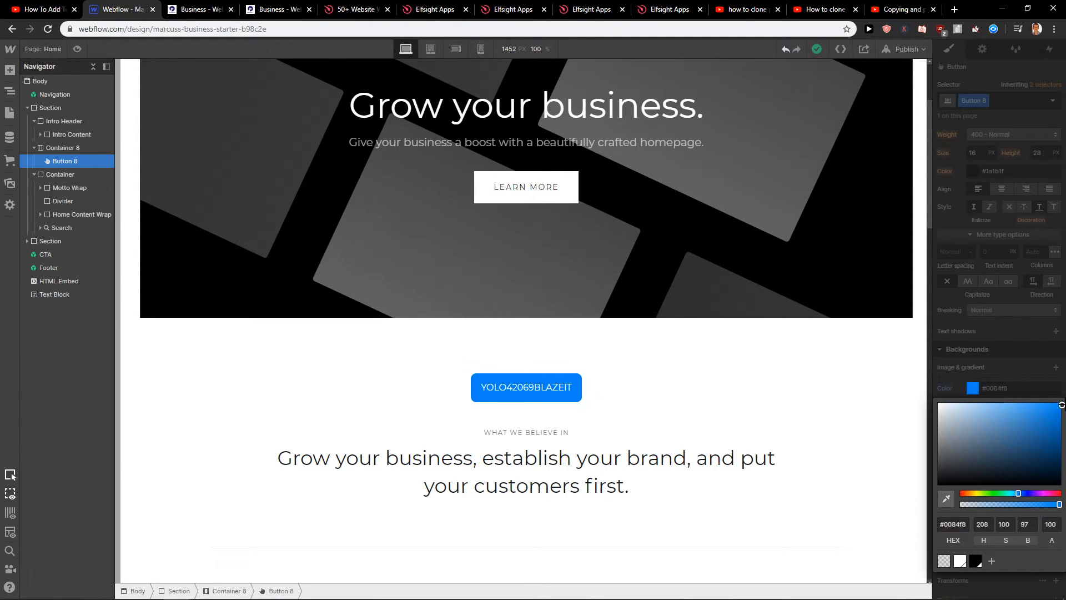
drag(1019, 493, 1025, 494)
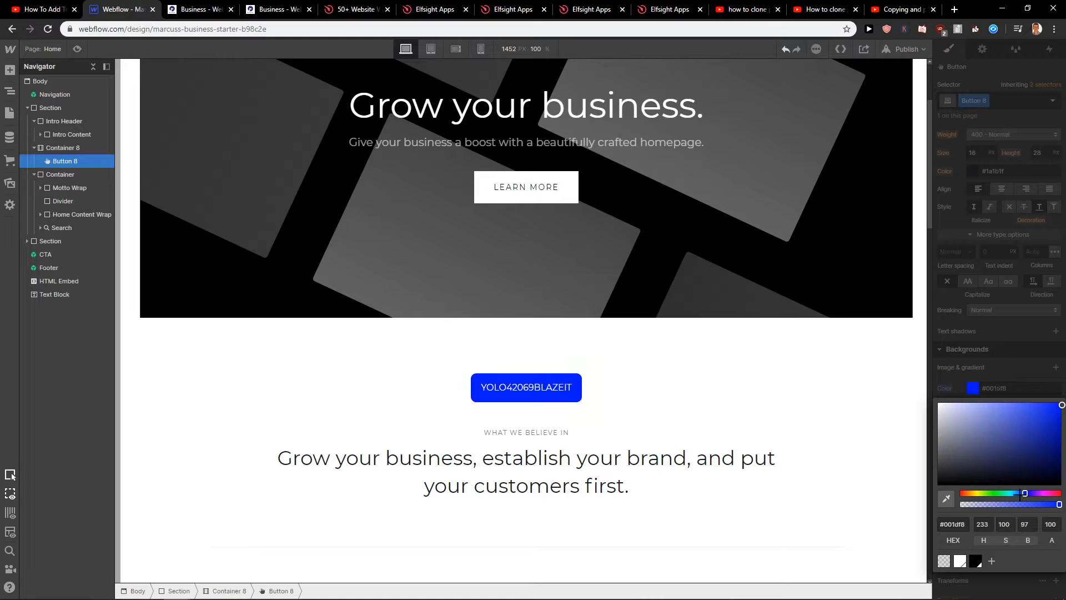
drag(1024, 493, 1019, 493)
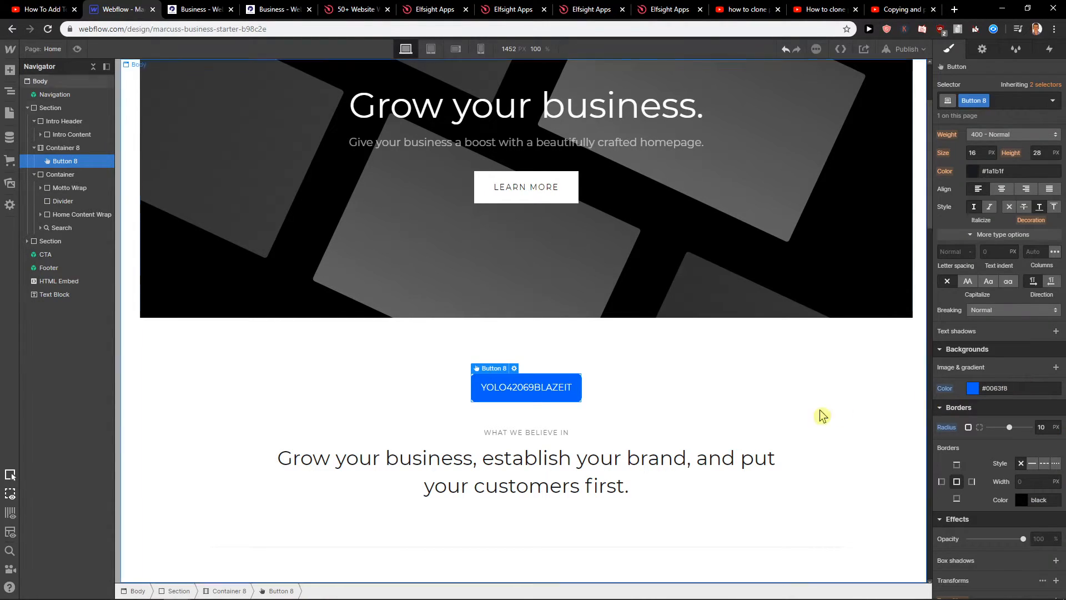
click(995, 388)
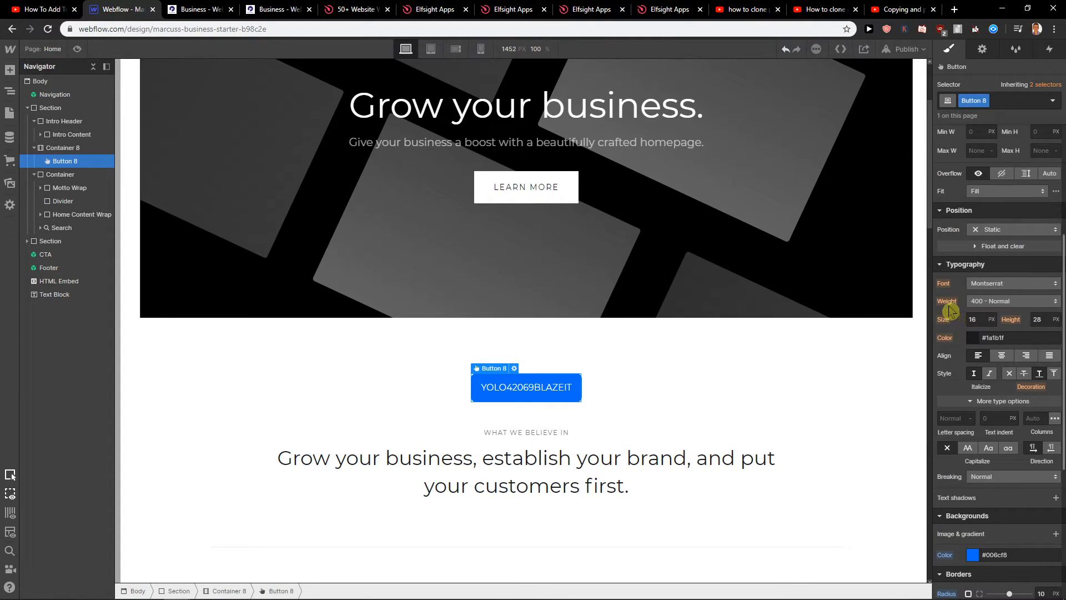
Set the button label's font to Oswald instead of Montserrat
click(1011, 283)
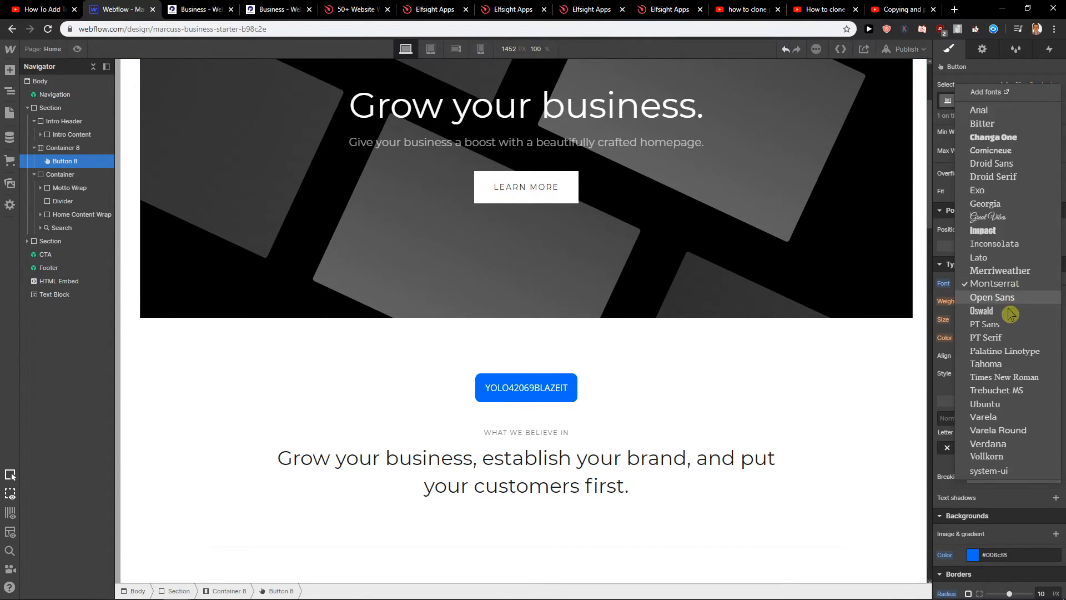
click(981, 310)
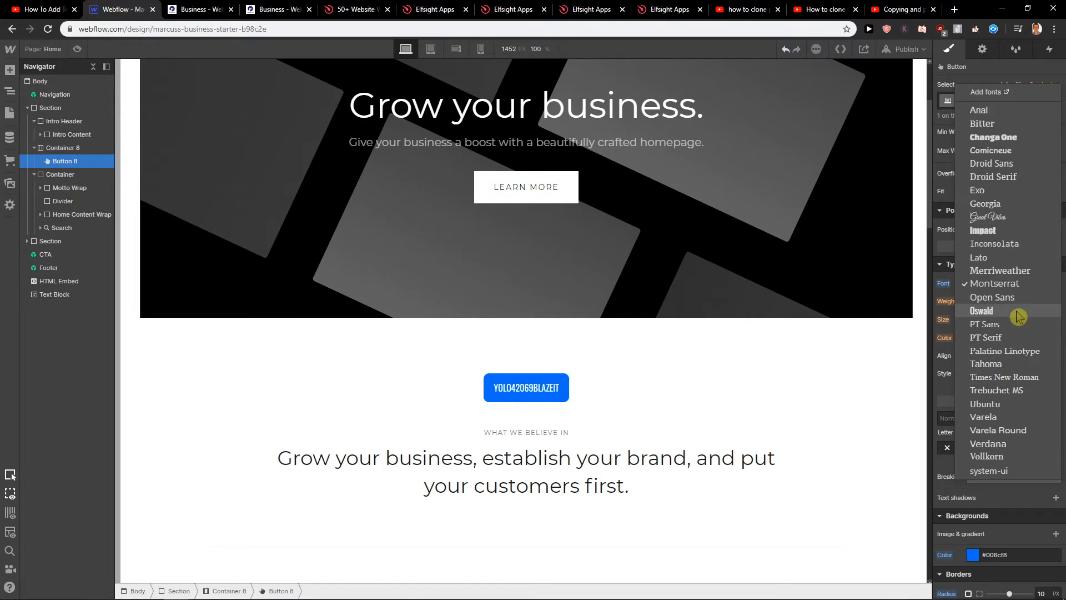
click(981, 309)
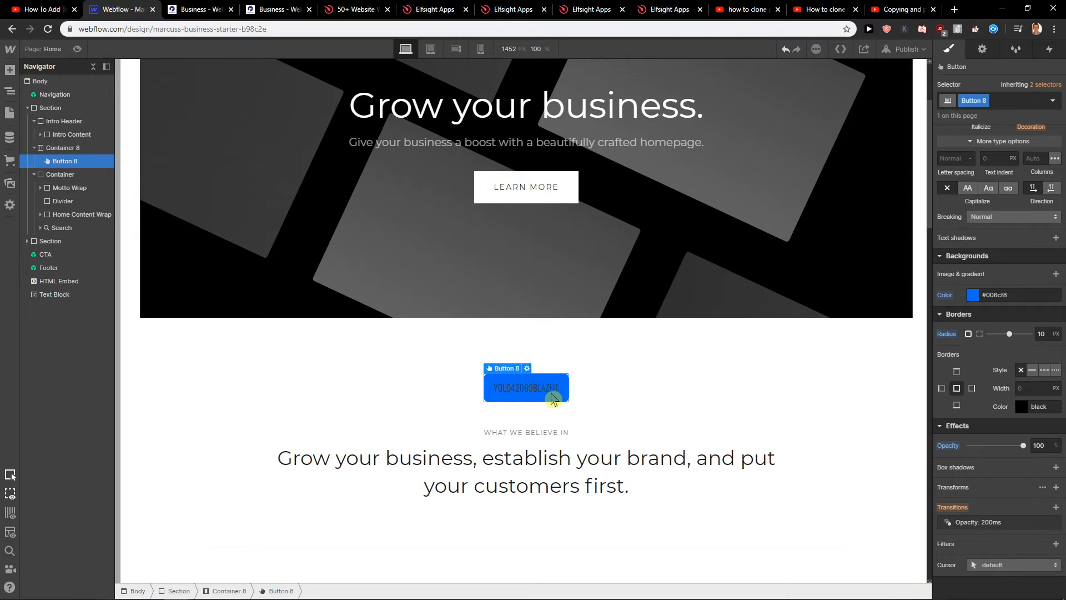
click(525, 387)
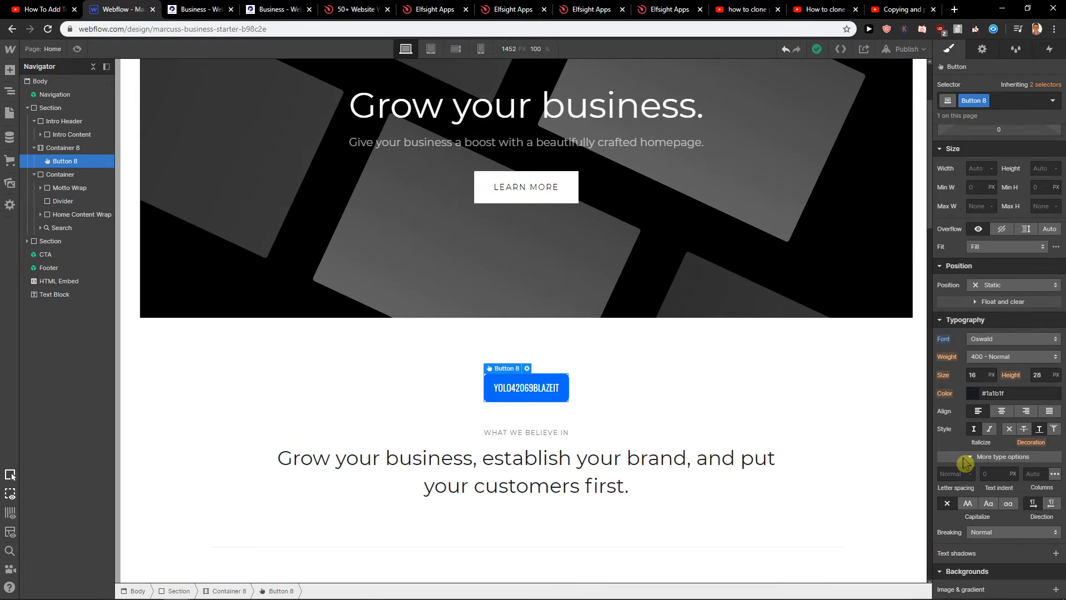
scroll(down, 3)
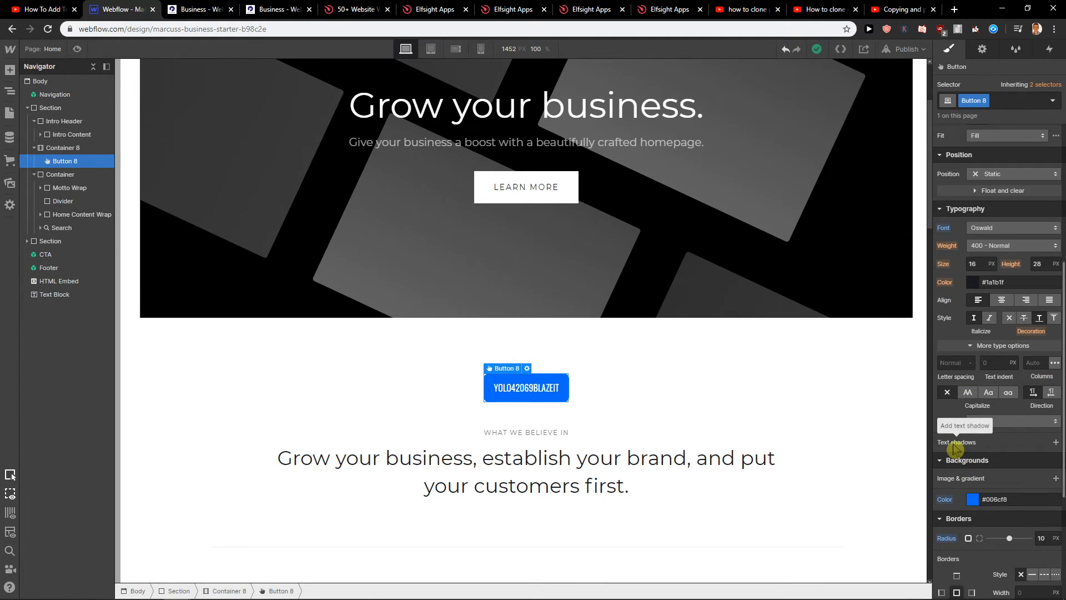
click(527, 368)
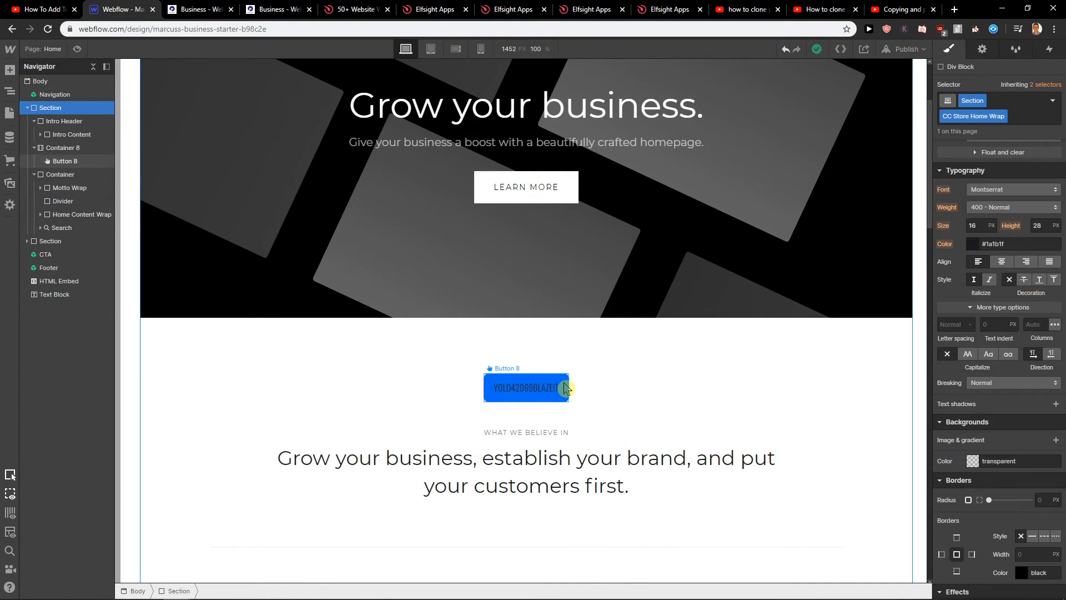
click(526, 387)
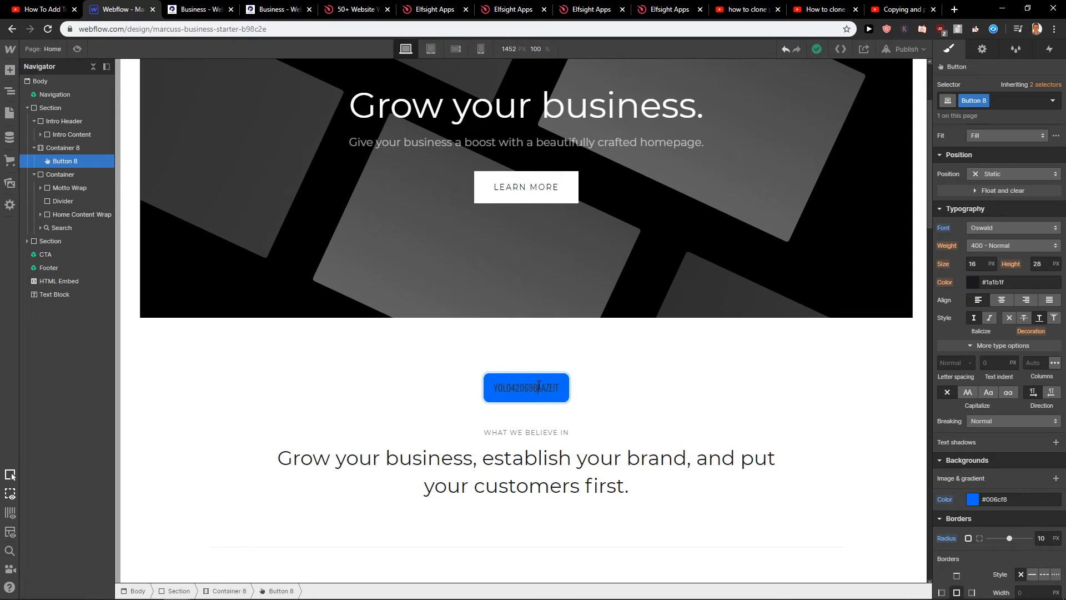
double_click(526, 388)
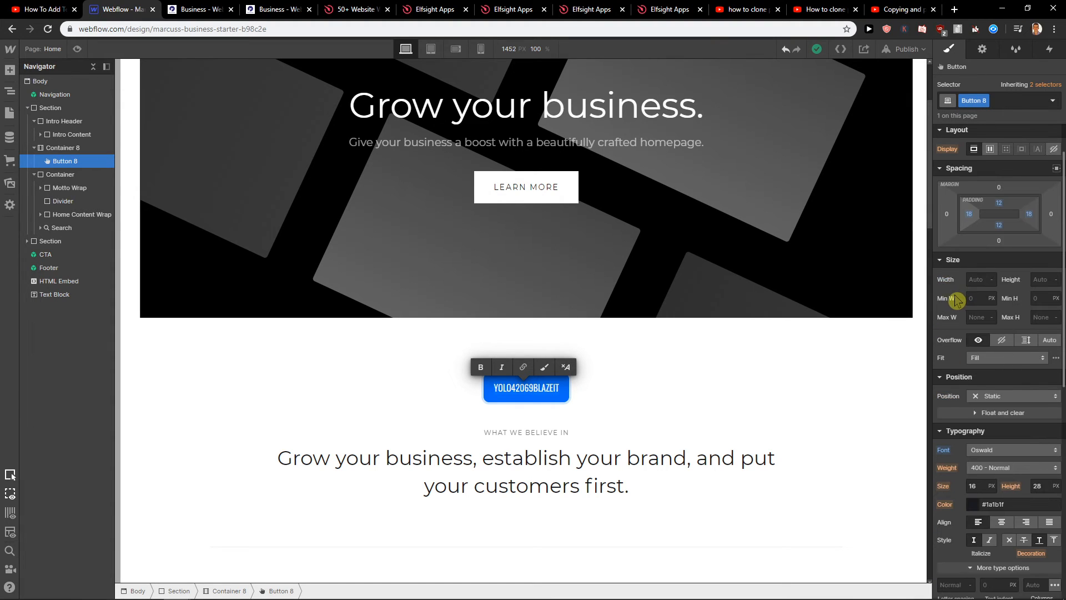
scroll(down, 3)
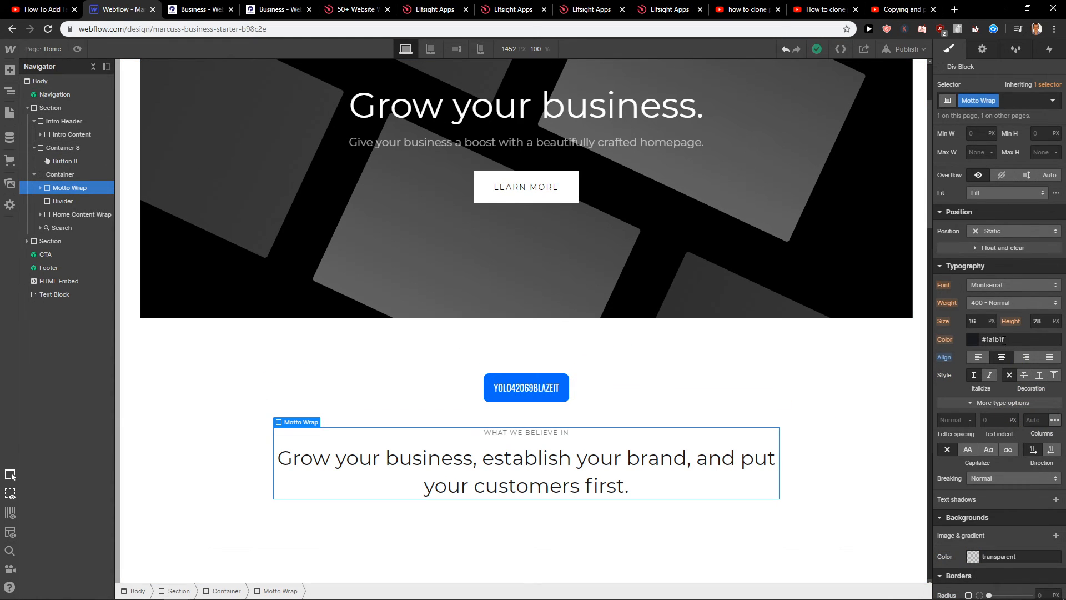
mouse_move(993, 325)
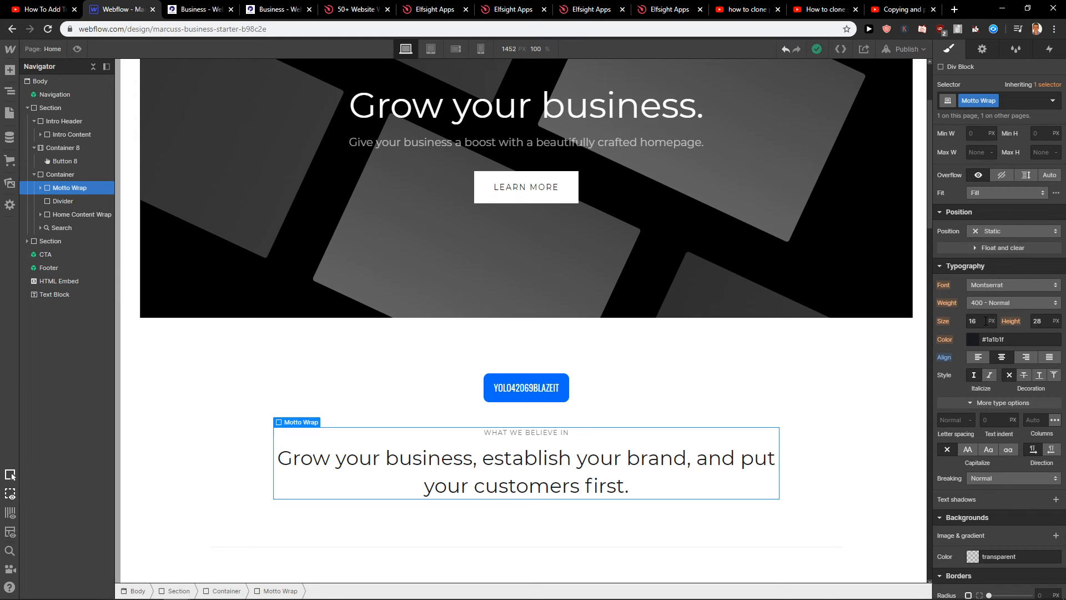
click(525, 388)
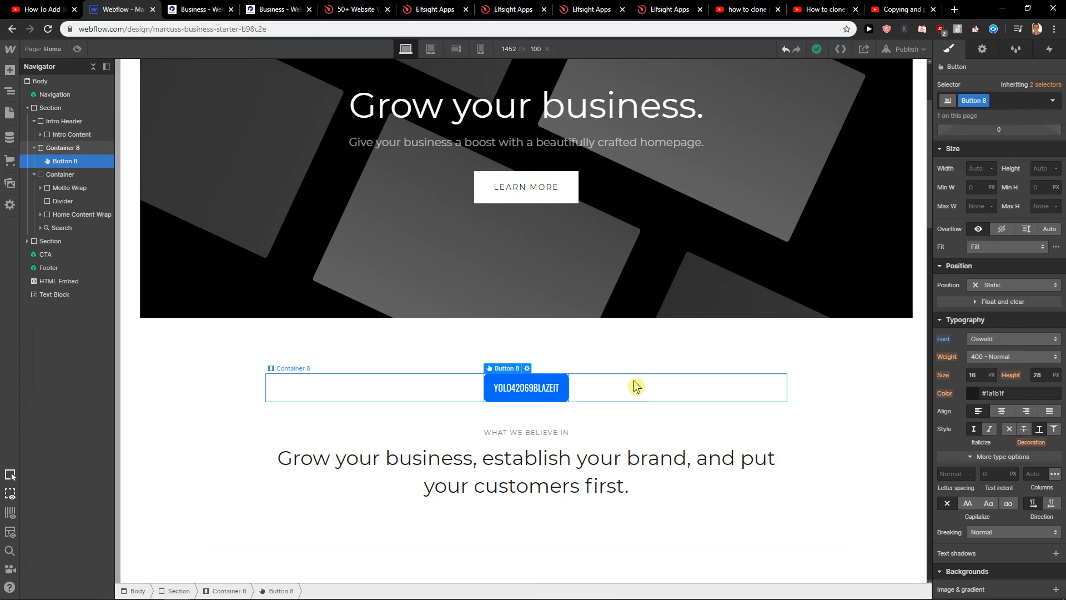
Give the button a flex layout with its children set to wrap
click(63, 148)
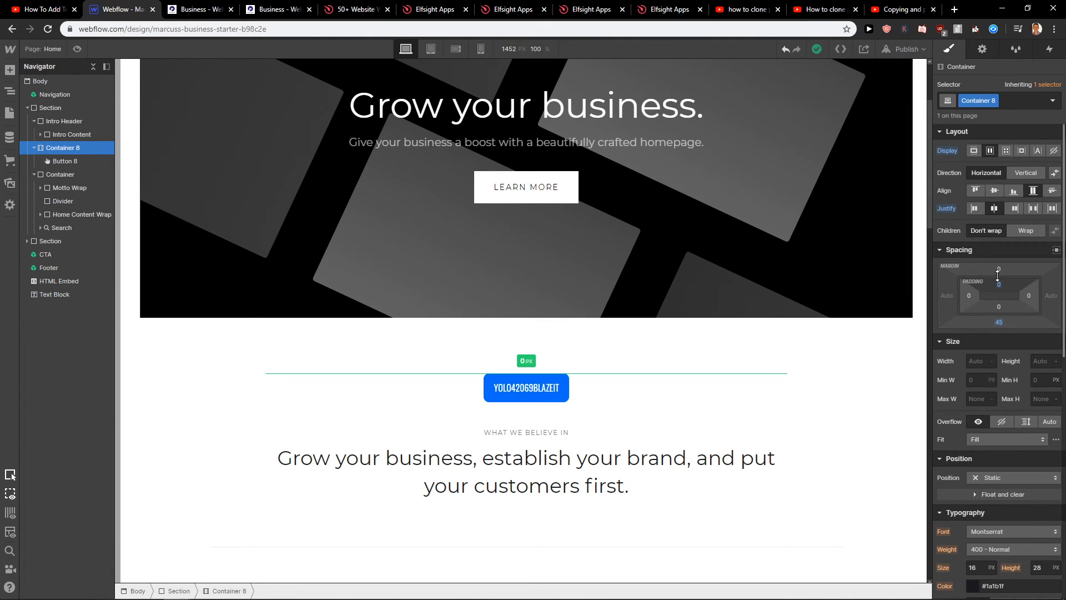
click(525, 387)
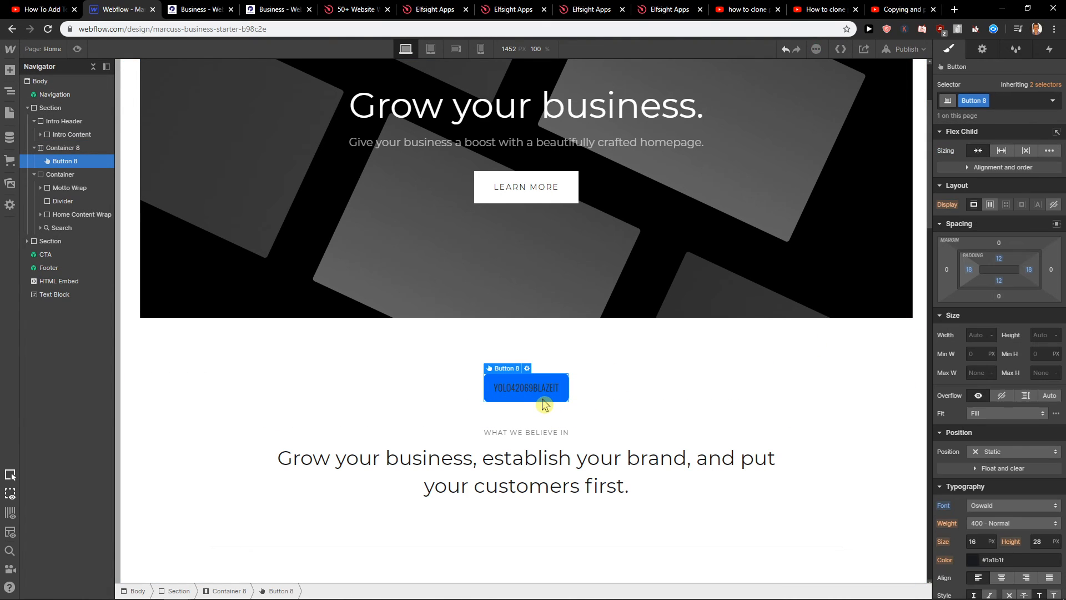
mouse_move(502, 388)
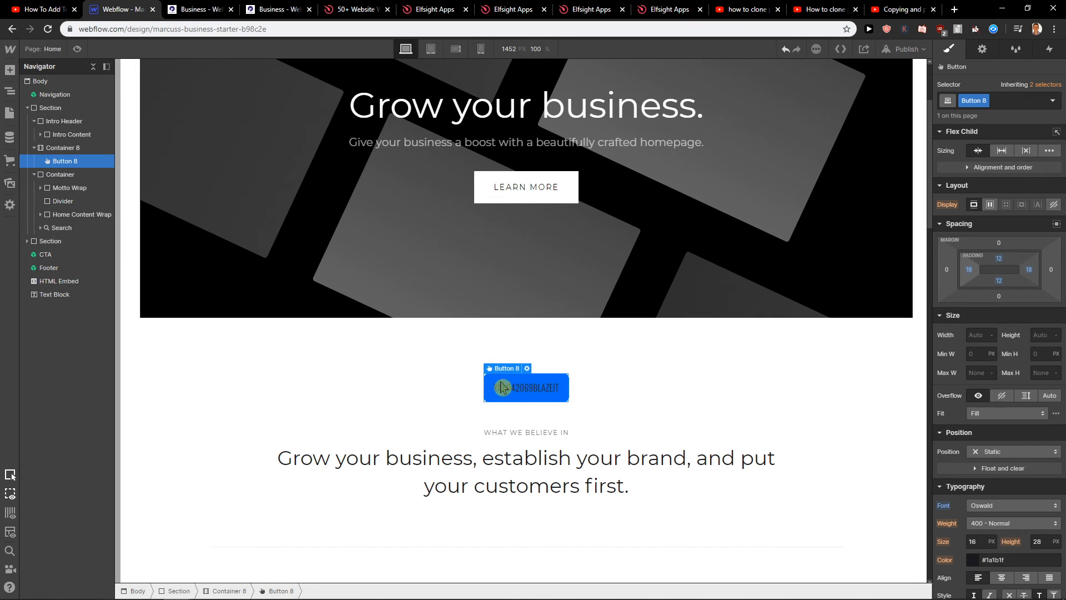
text(YOLO)
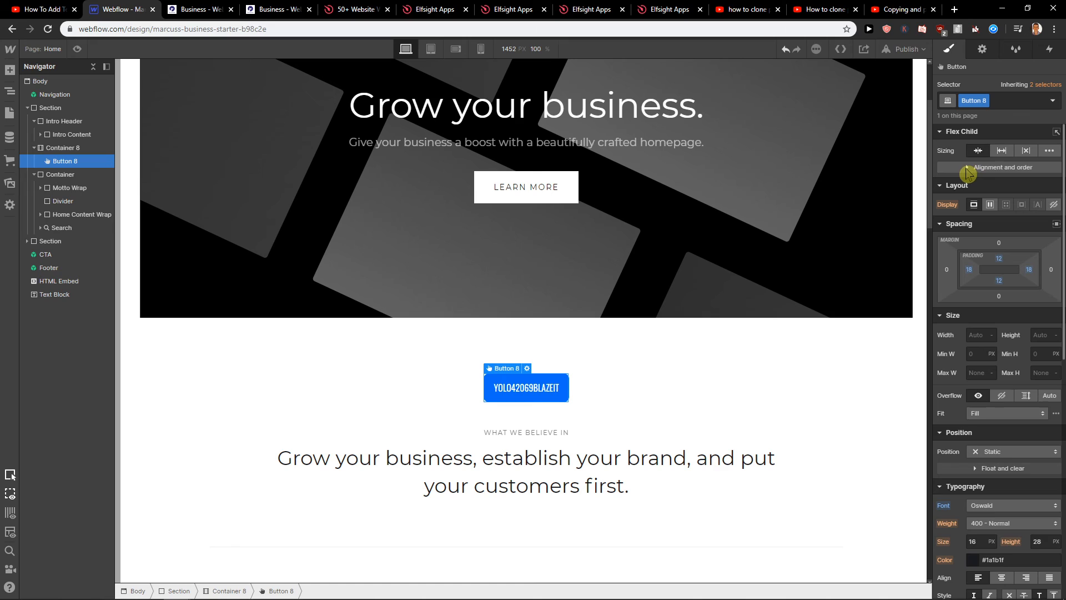
click(1000, 168)
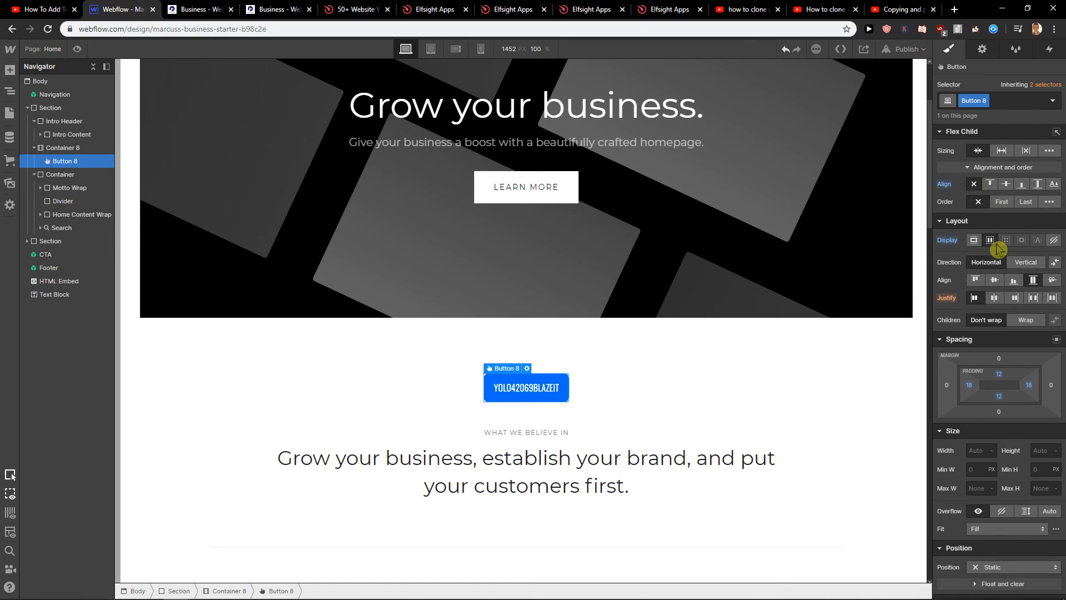
click(1026, 320)
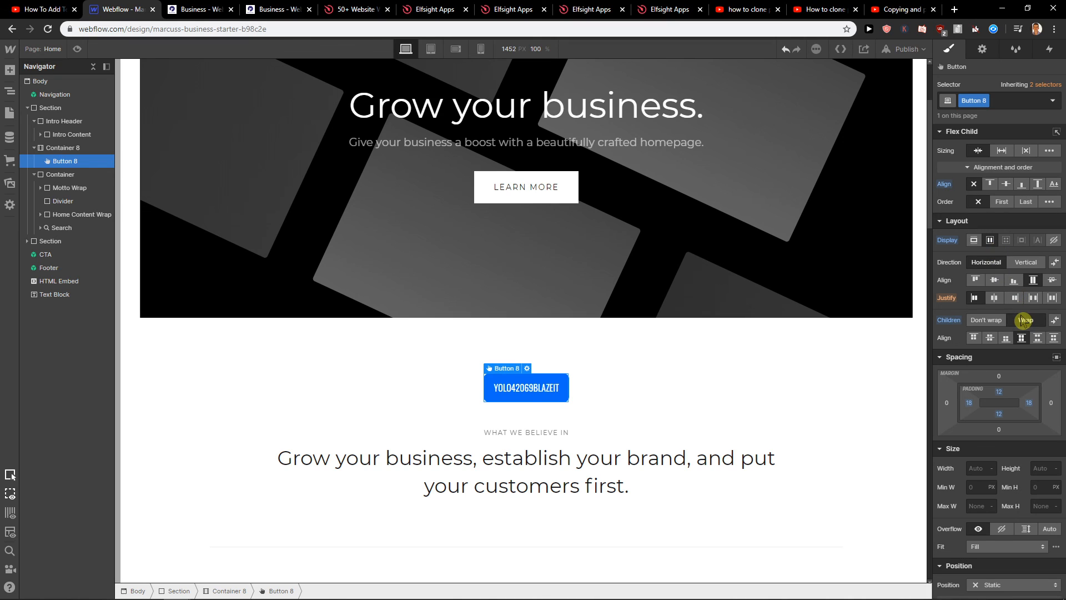